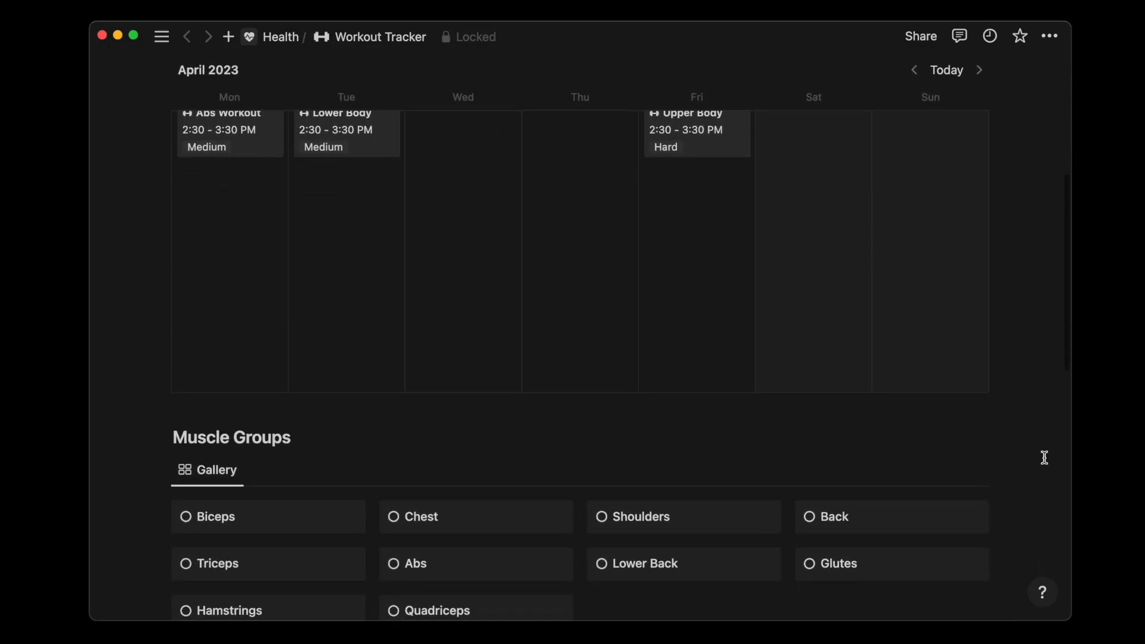
Scroll the blank Workout Tracker page to bring its title and page options into view.
scroll(down, 3)
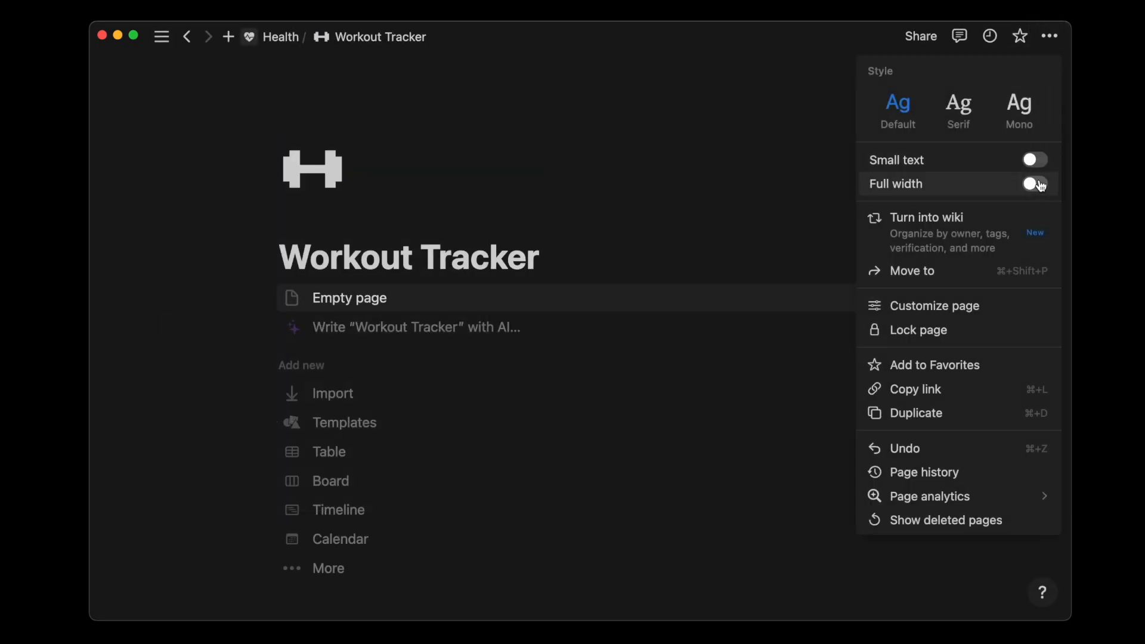
Make the Workout Tracker page full width and insert a Calendar database with /calendar.
click(1034, 183)
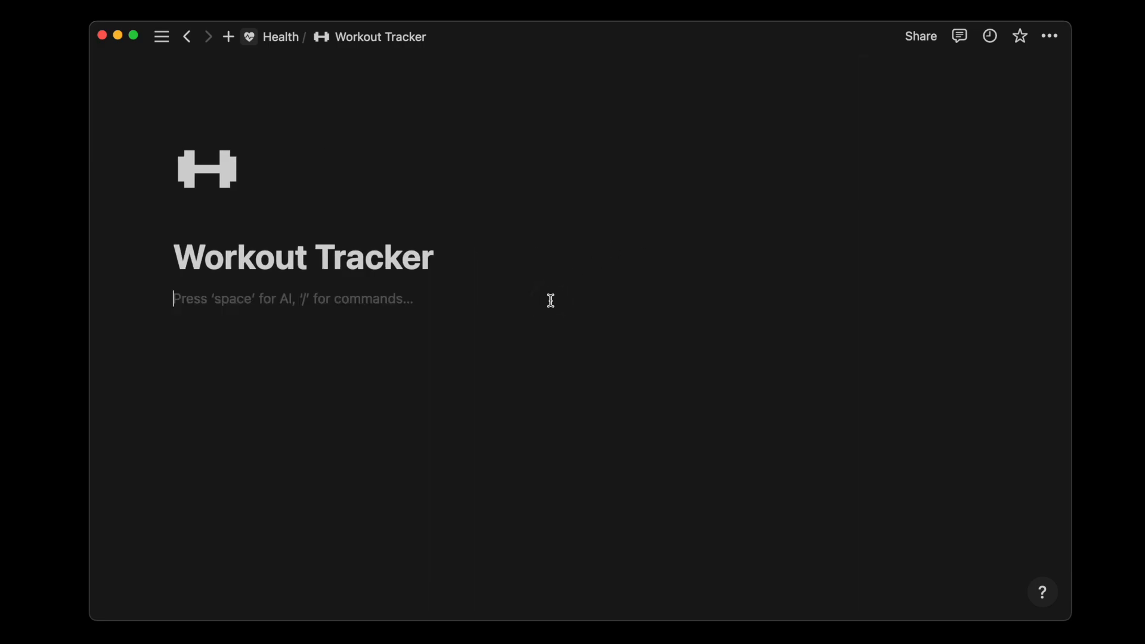
text(/calenda)
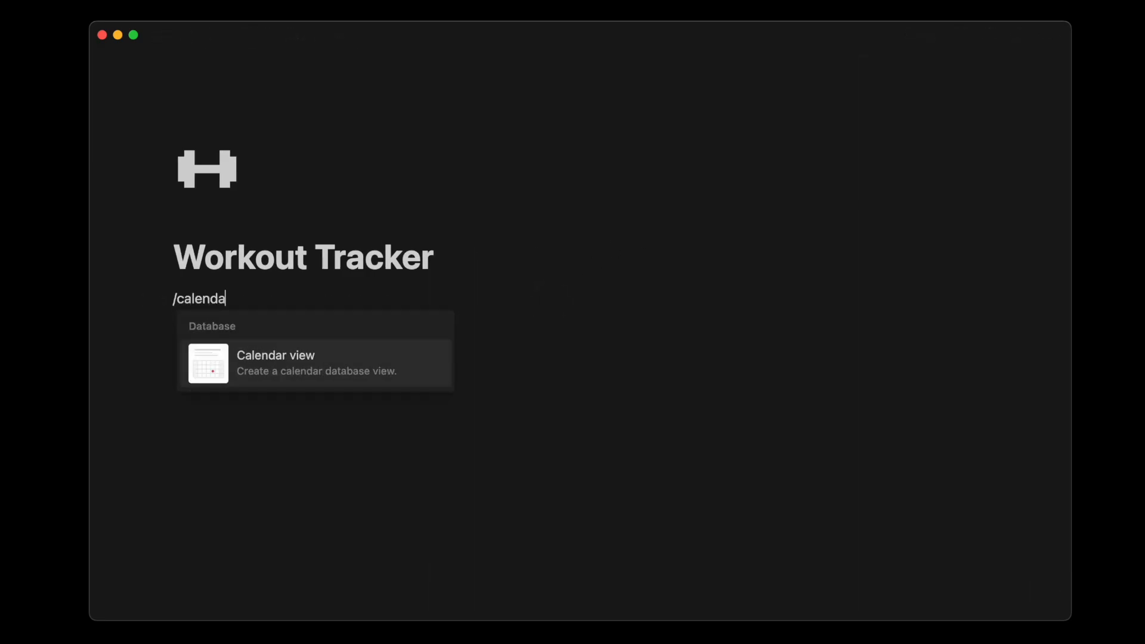
click(276, 363)
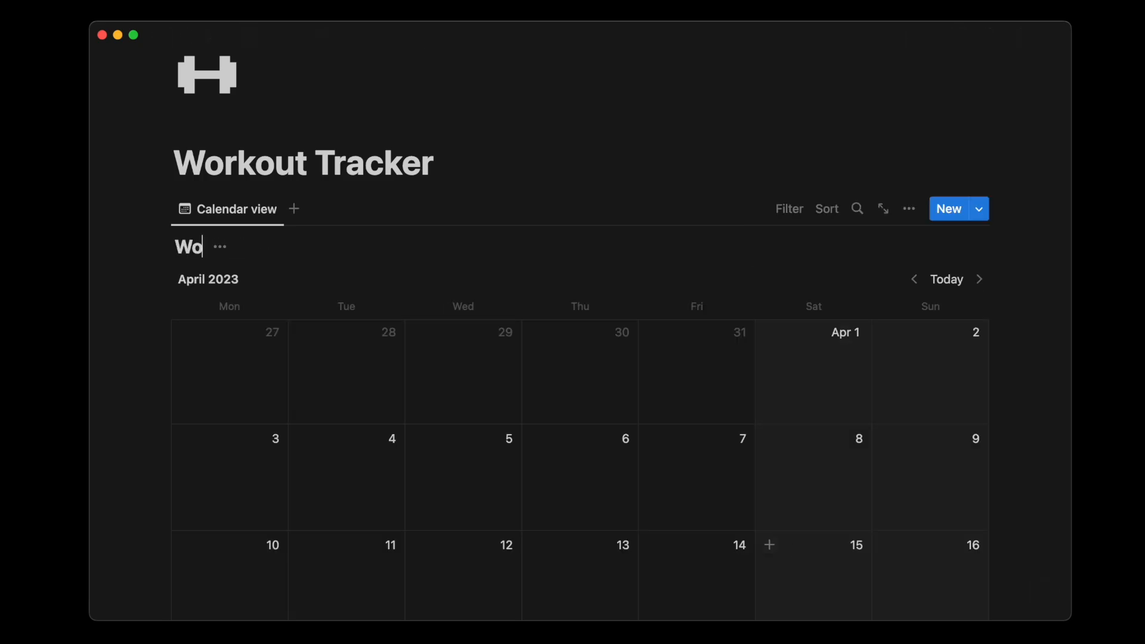
Choose the calendar's display mode in its view Layout settings.
click(908, 209)
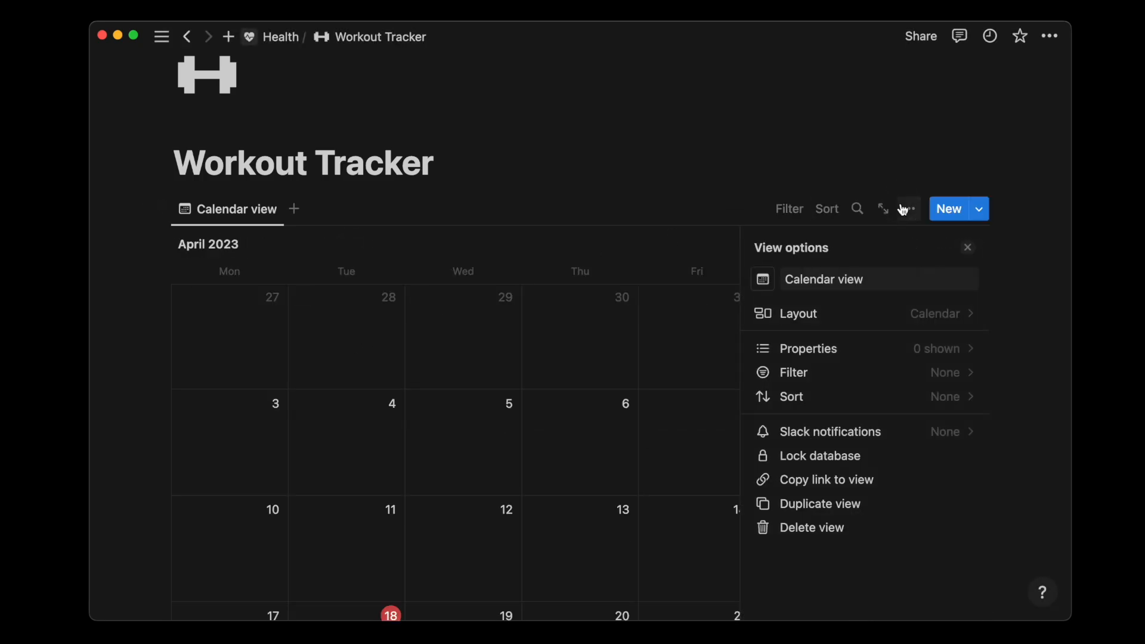
click(798, 313)
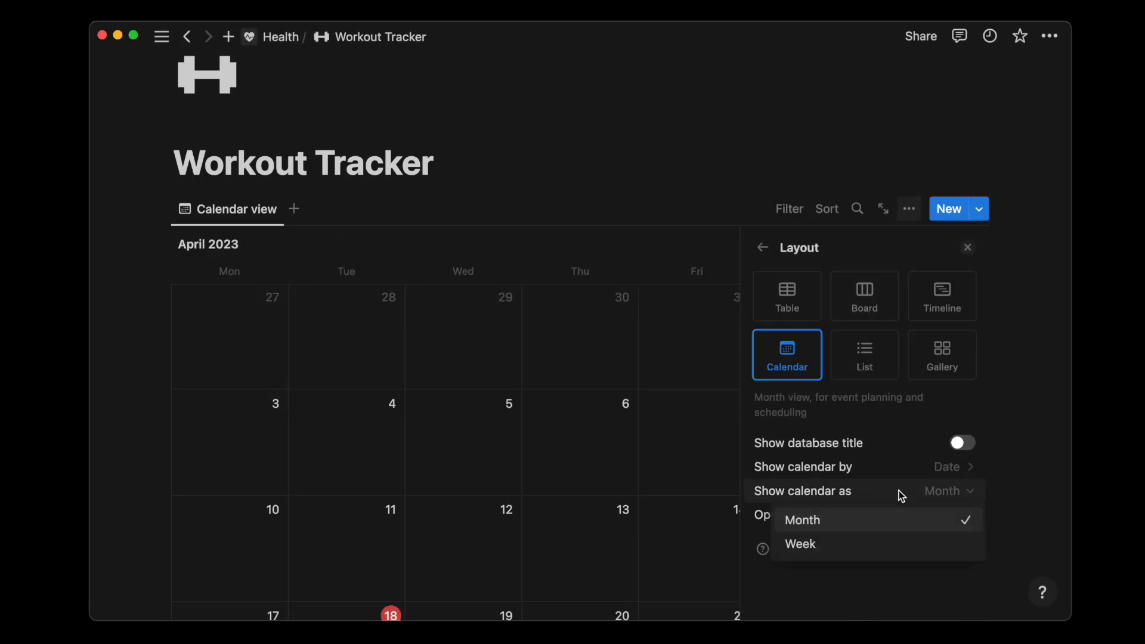
click(762, 248)
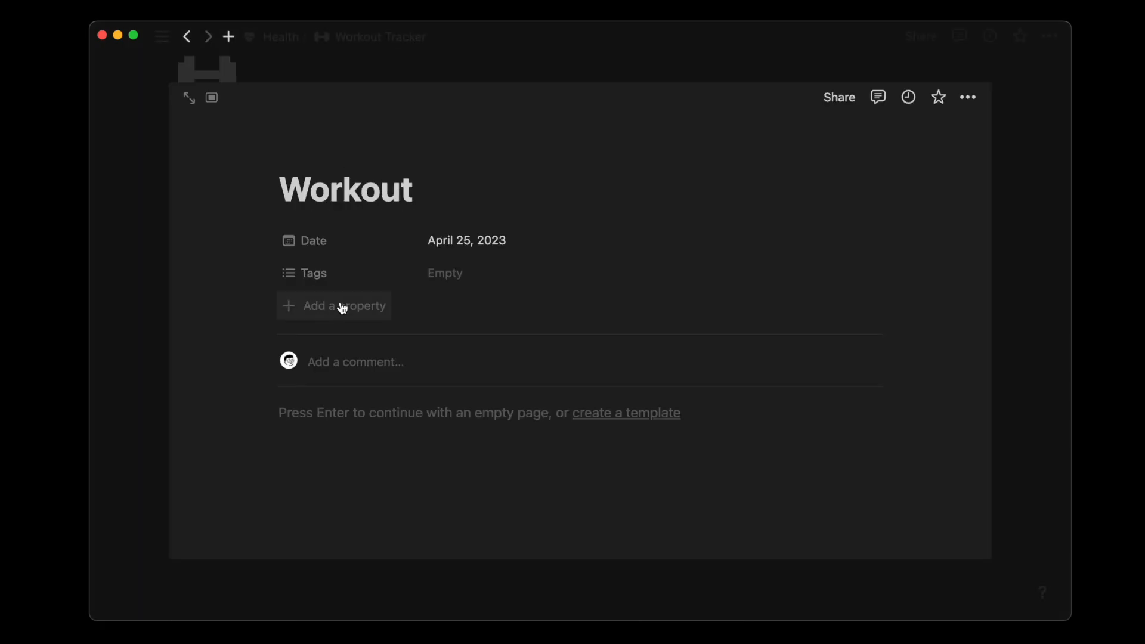
Add a Time property and set up Difficulty with Low, Medium and Hard options.
click(334, 306)
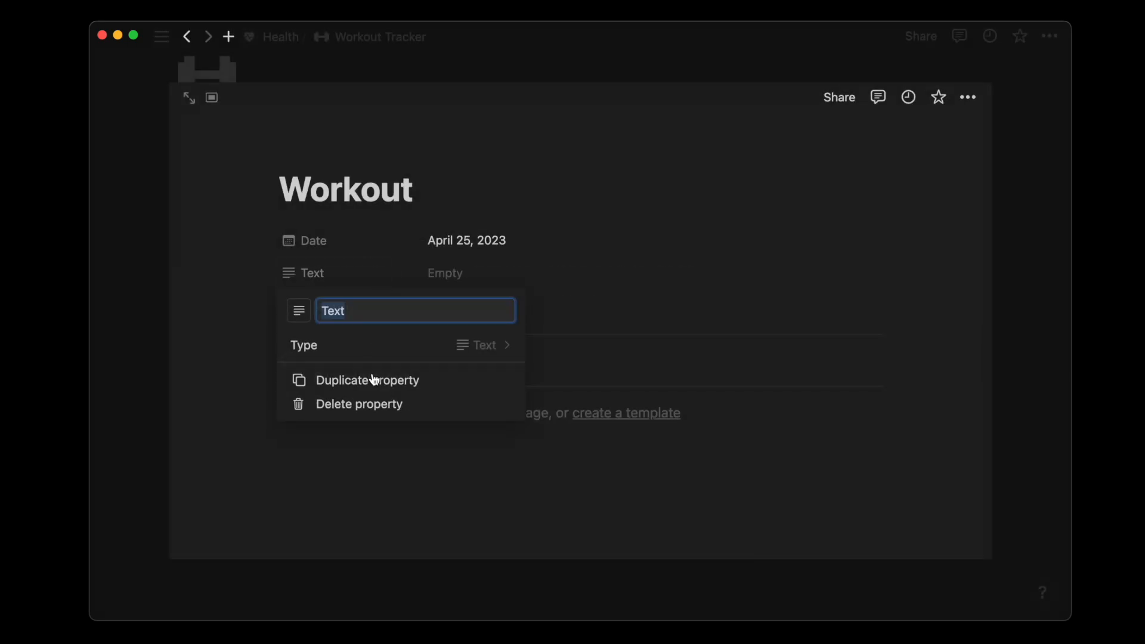
text(Time)
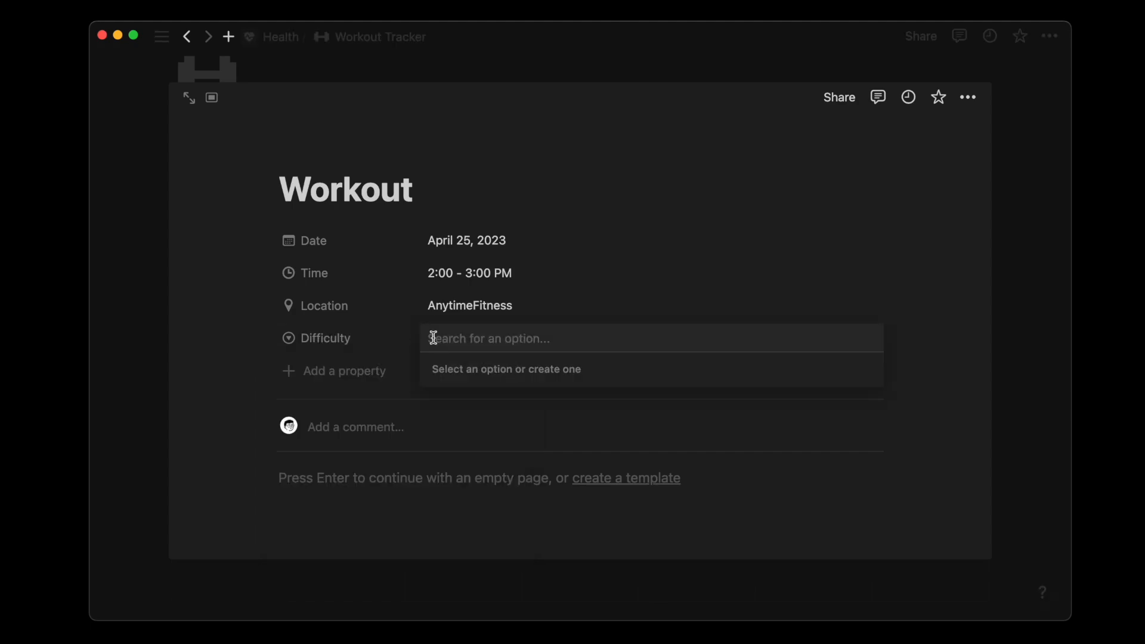
click(471, 443)
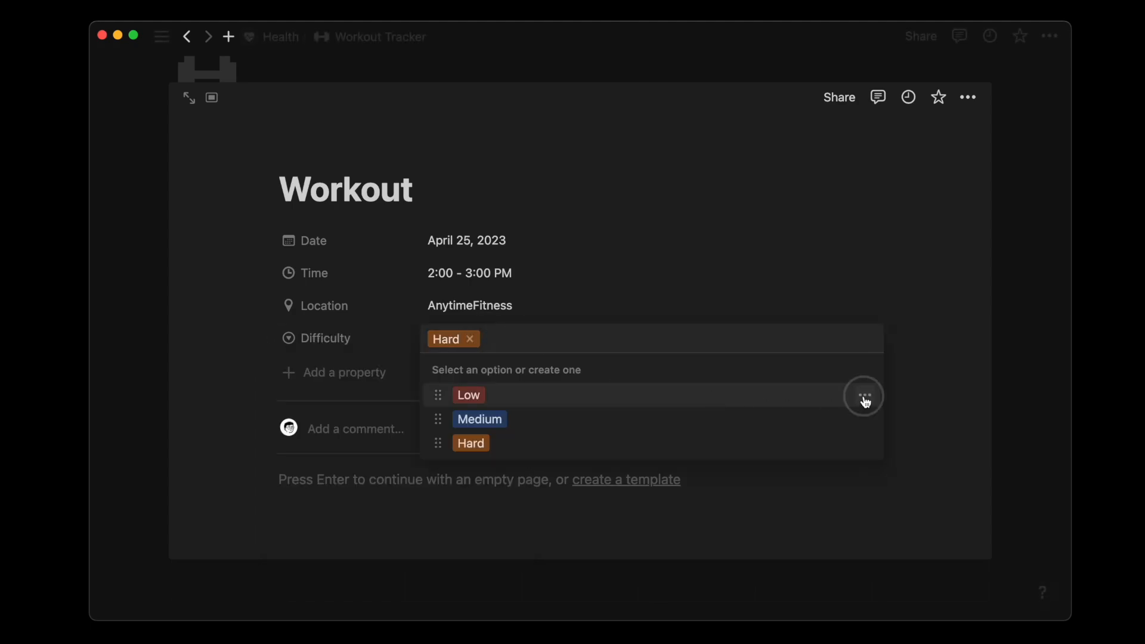
click(518, 184)
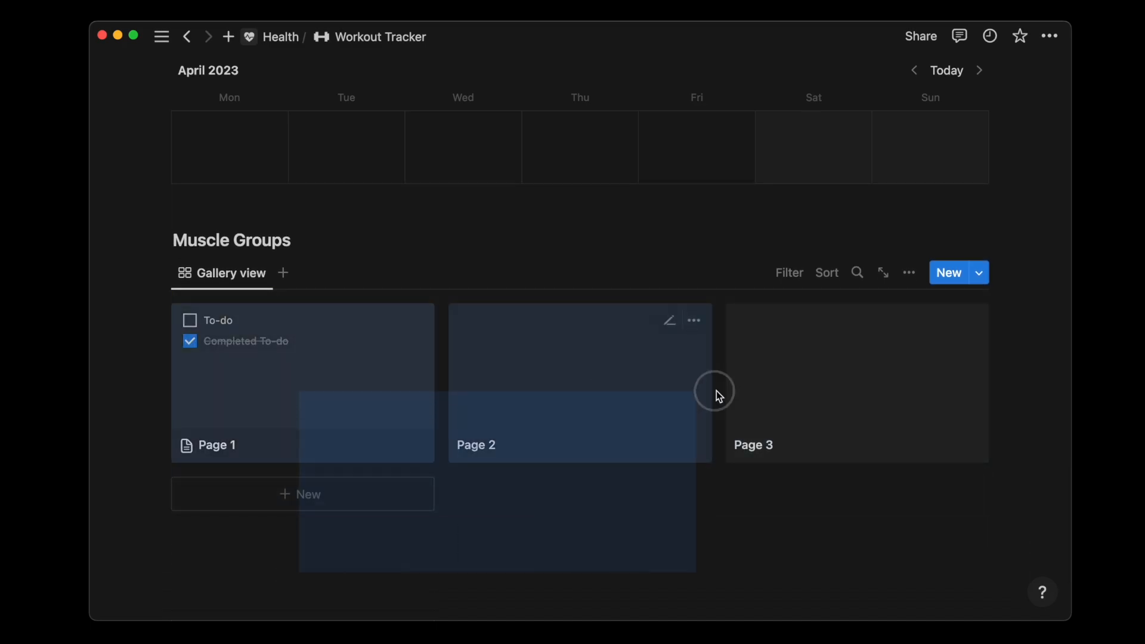
Set a body Type such as Upper Body on muscle group cards like Biceps and Chest.
click(948, 273)
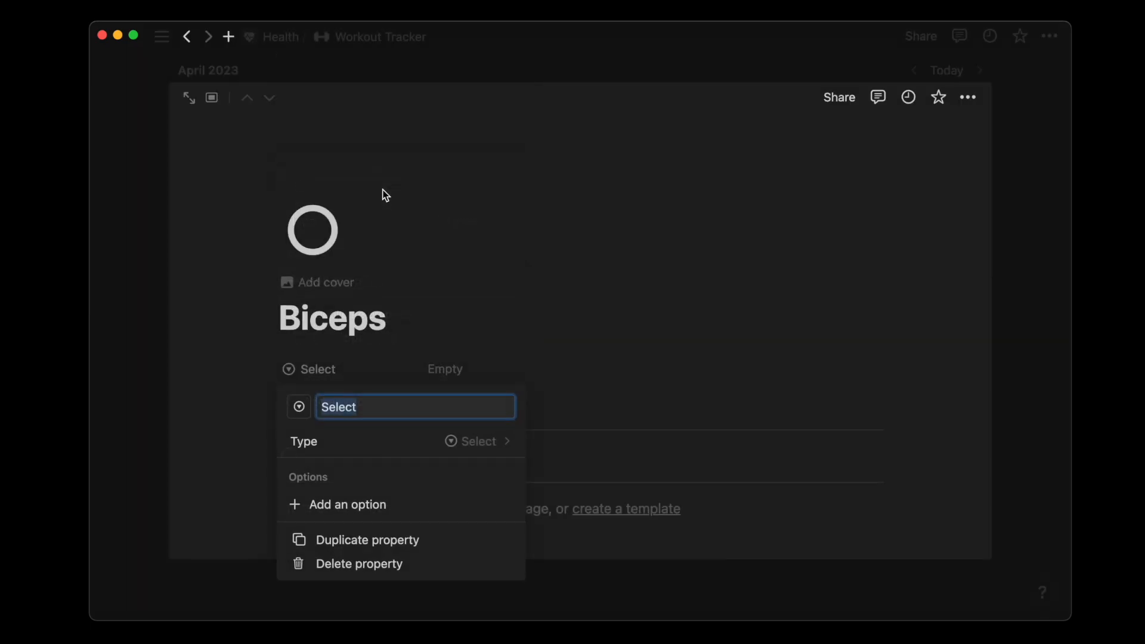
text(Upper)
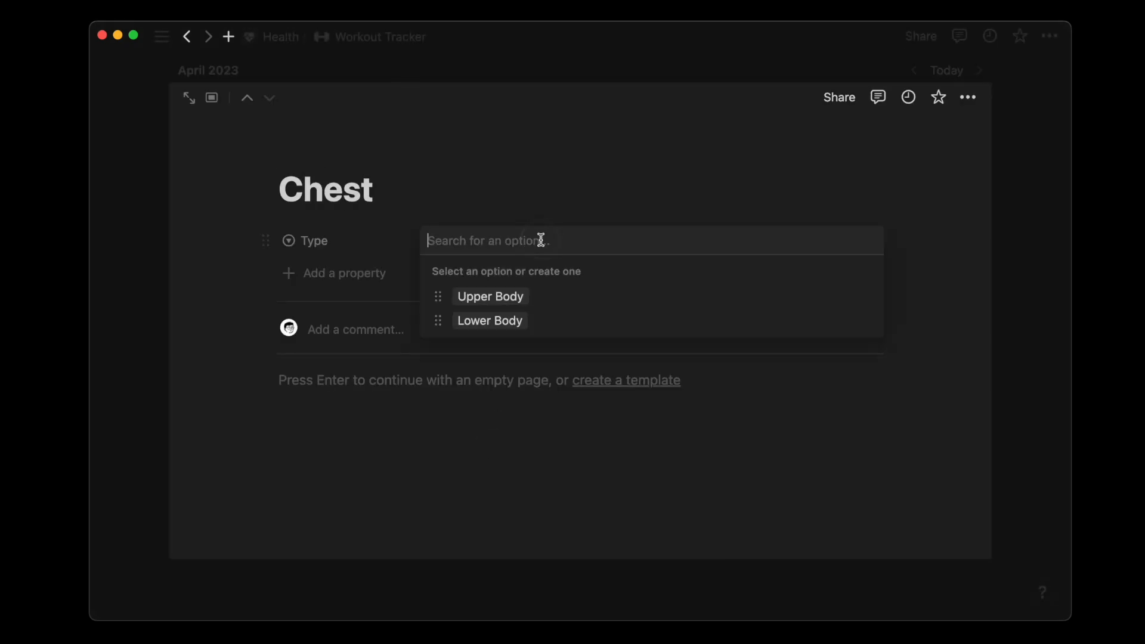
click(489, 296)
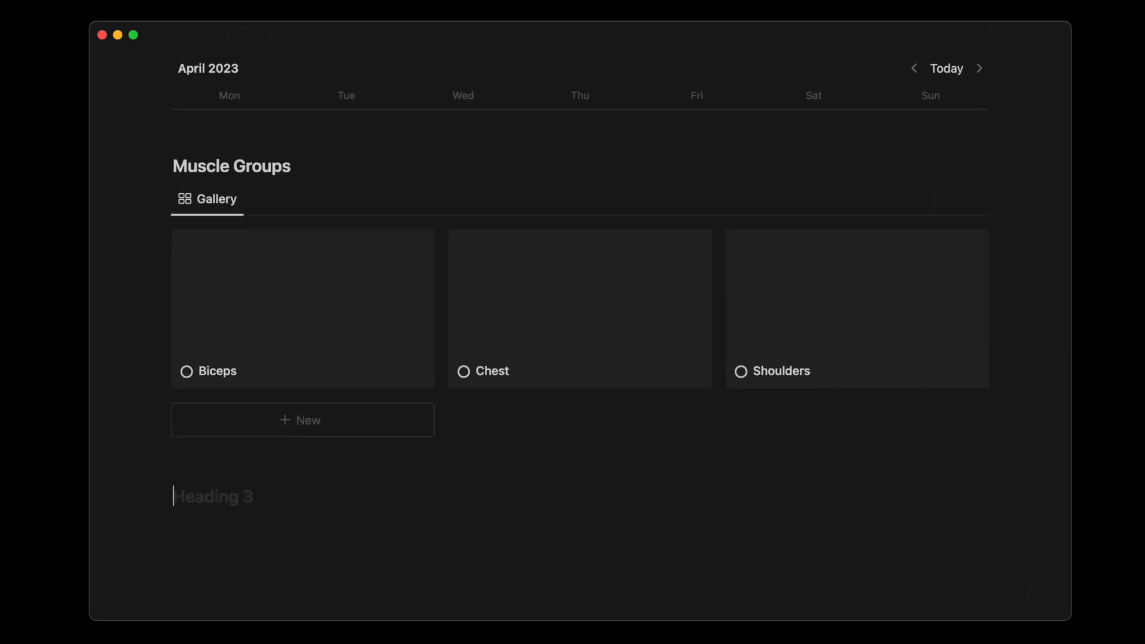
Insert a Board and give Card 1 a two-way relation to Workout Muscle Groups.
text(/)
text(Workout Exe)
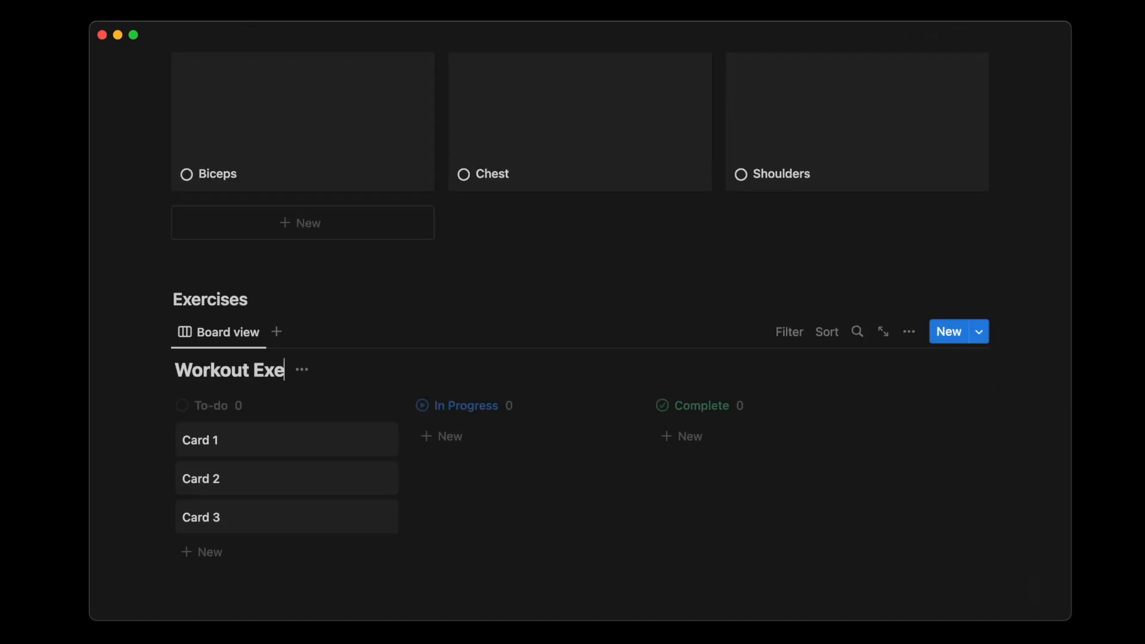
click(201, 439)
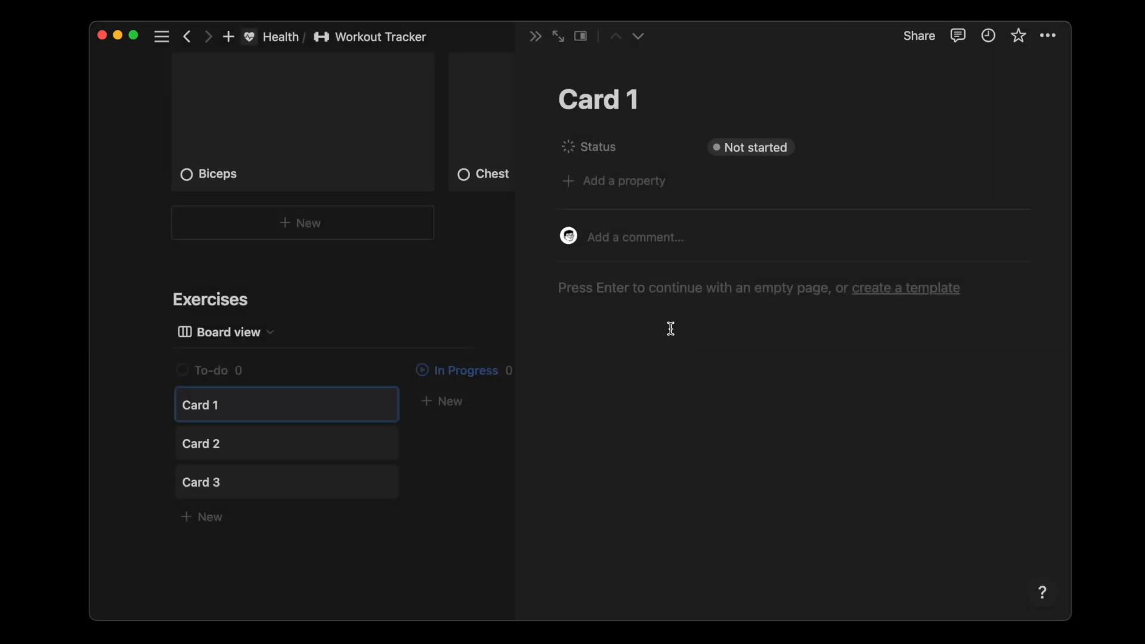
text(relat)
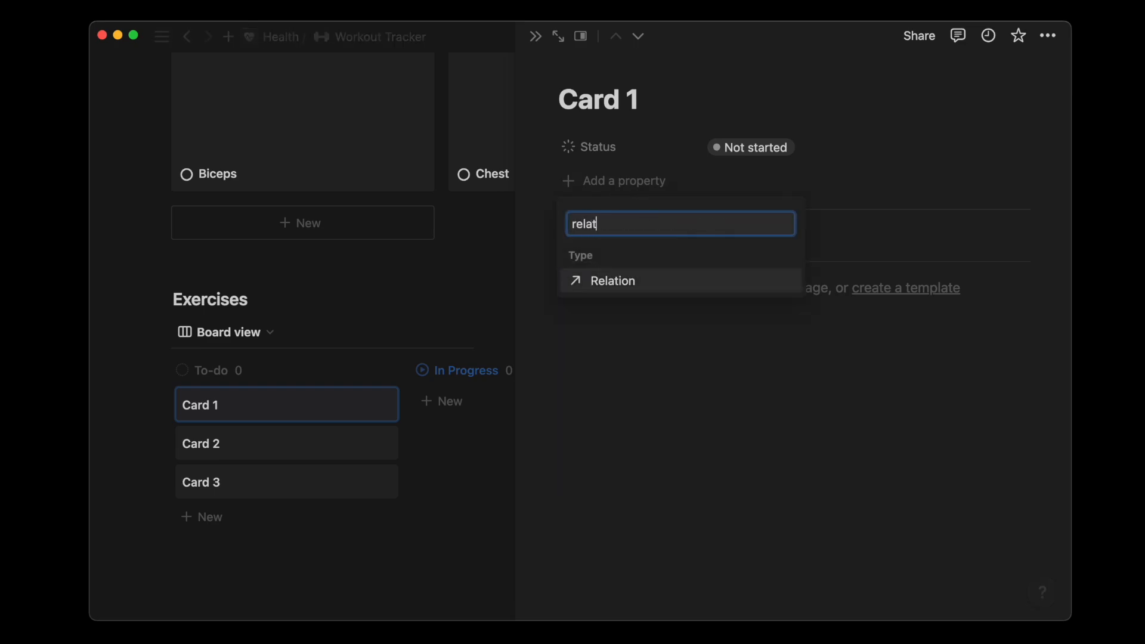
text(workout muscle groups)
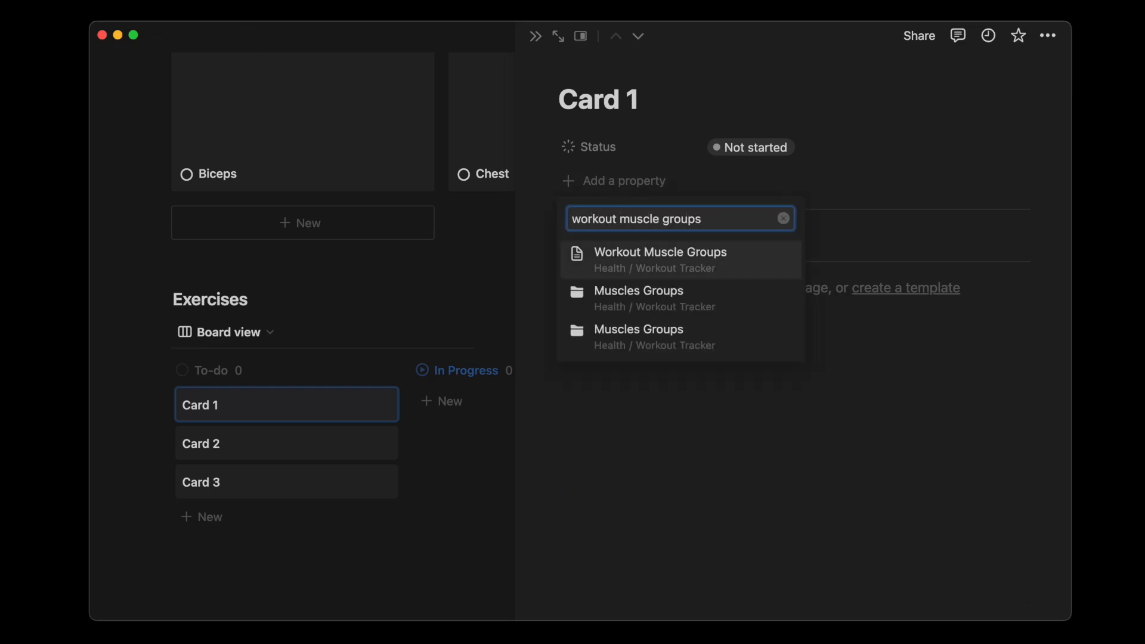
click(660, 252)
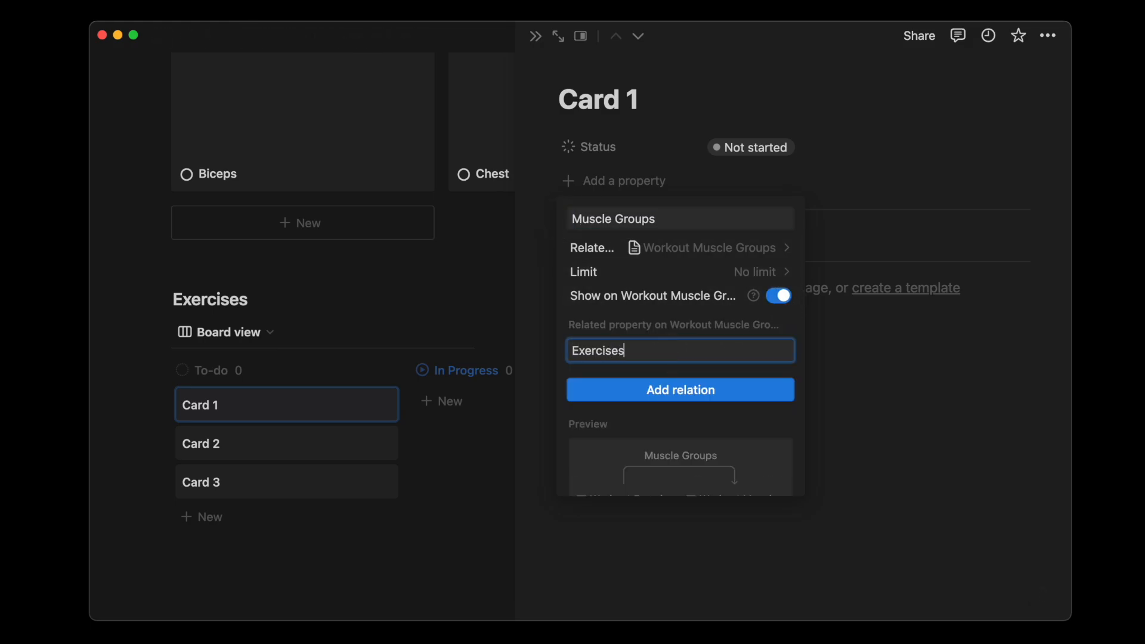
click(679, 390)
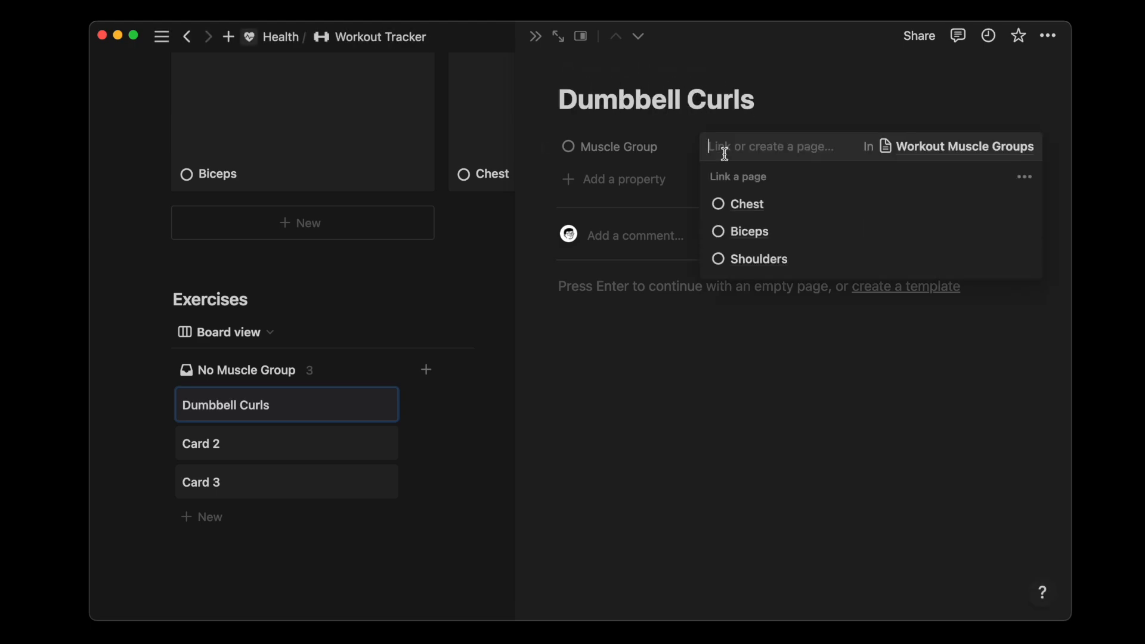
Link Dumbbell Curls to Biceps and Dumbbell Flyes to Chest.
click(746, 204)
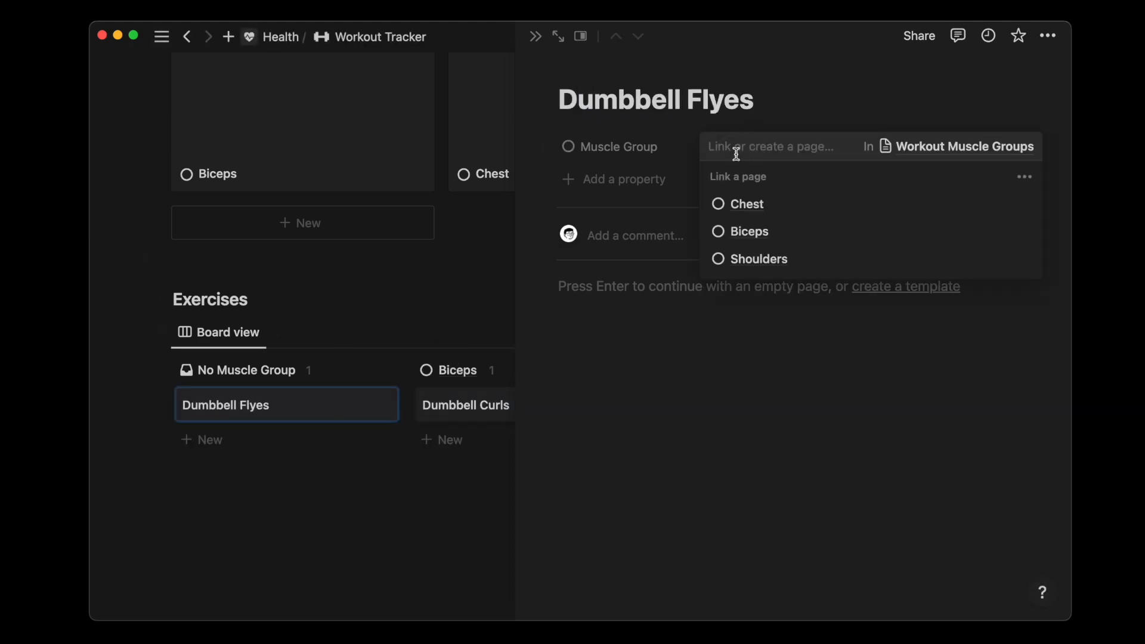
click(746, 204)
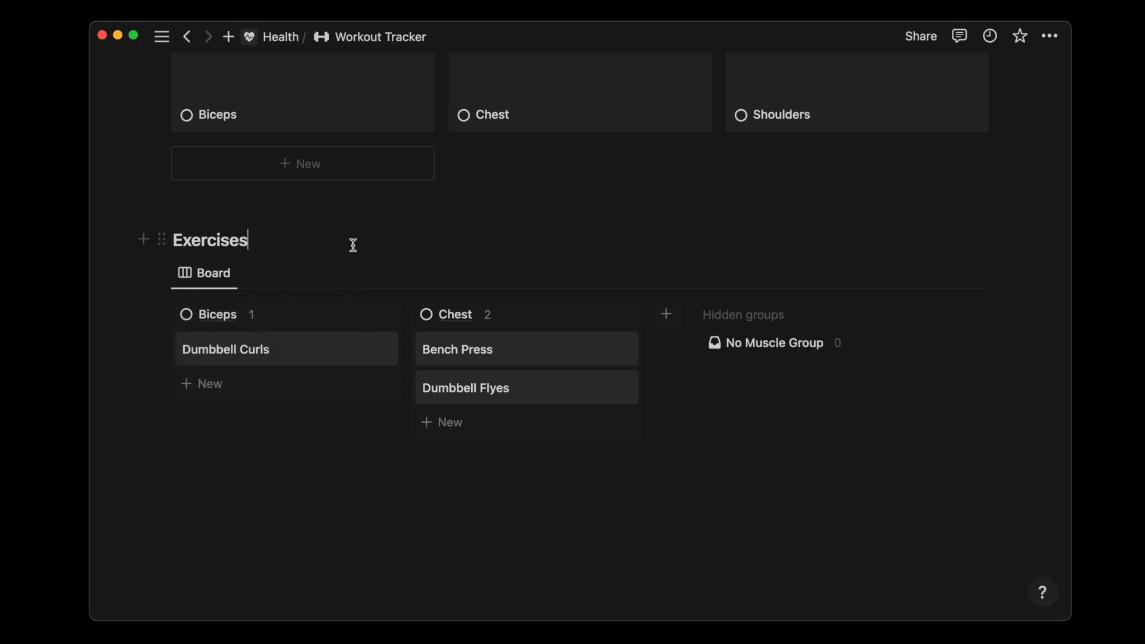
Add a Demo URL property and the note 'Breathing is very important.' to Dumbbell Curls.
text(url)
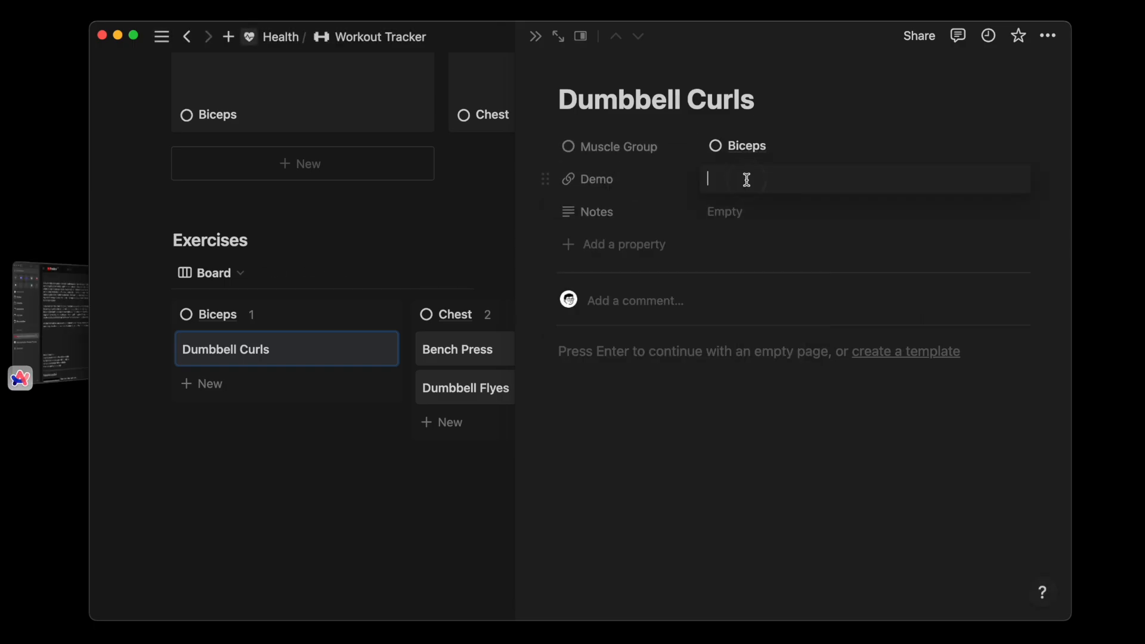
text(Breathing is)
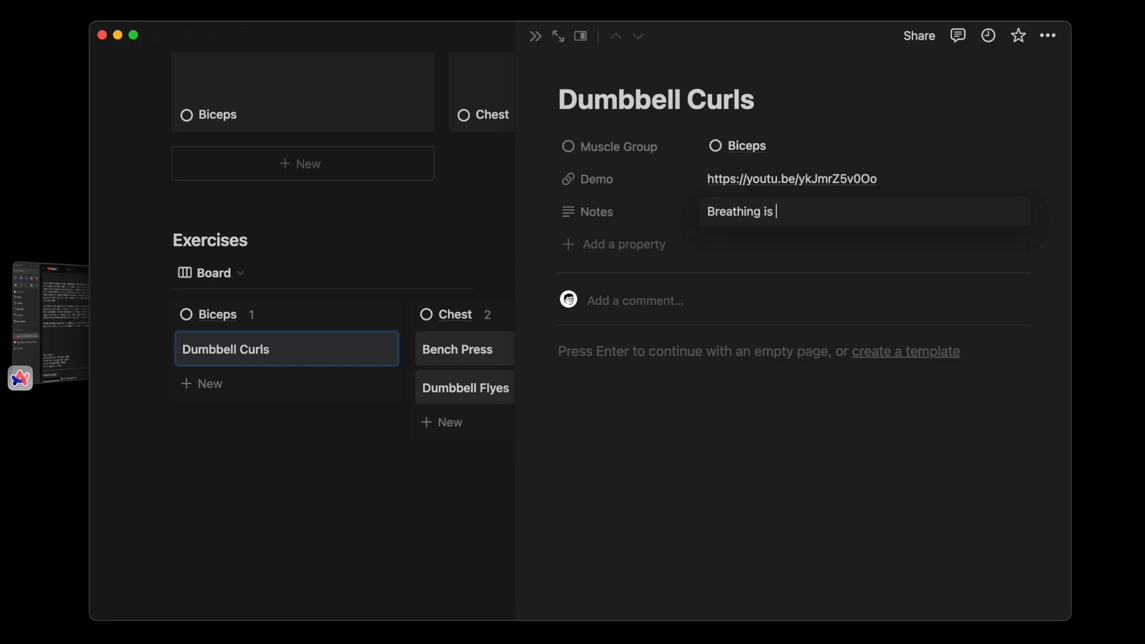
text(very important.)
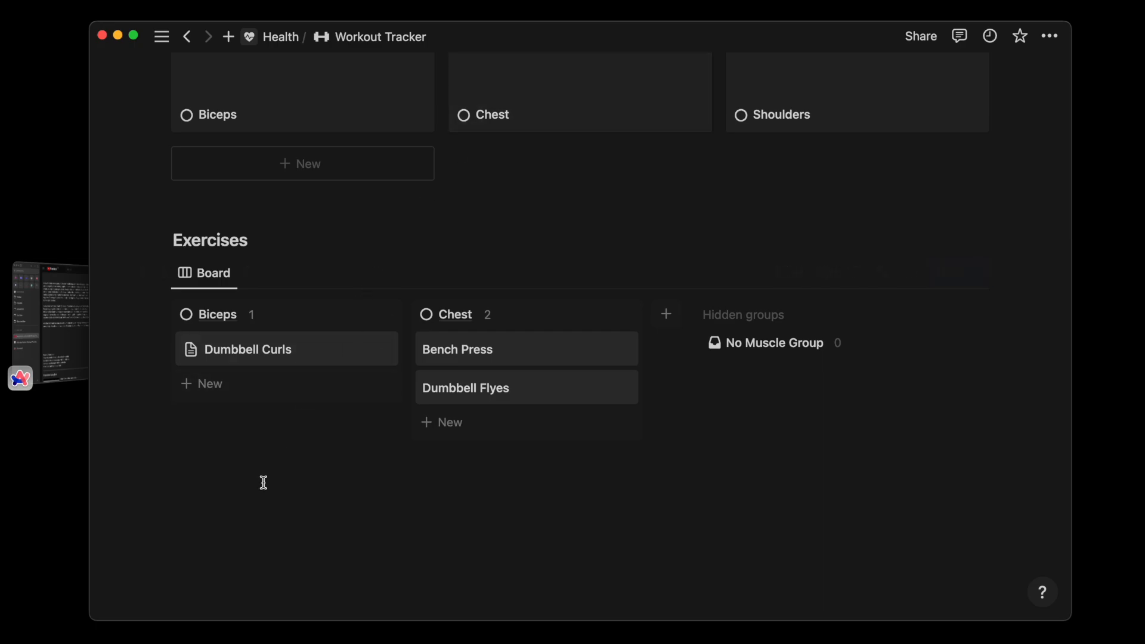
Add a Workouts heading and table with an Exercise relation to Workout Exercises.
click(263, 482)
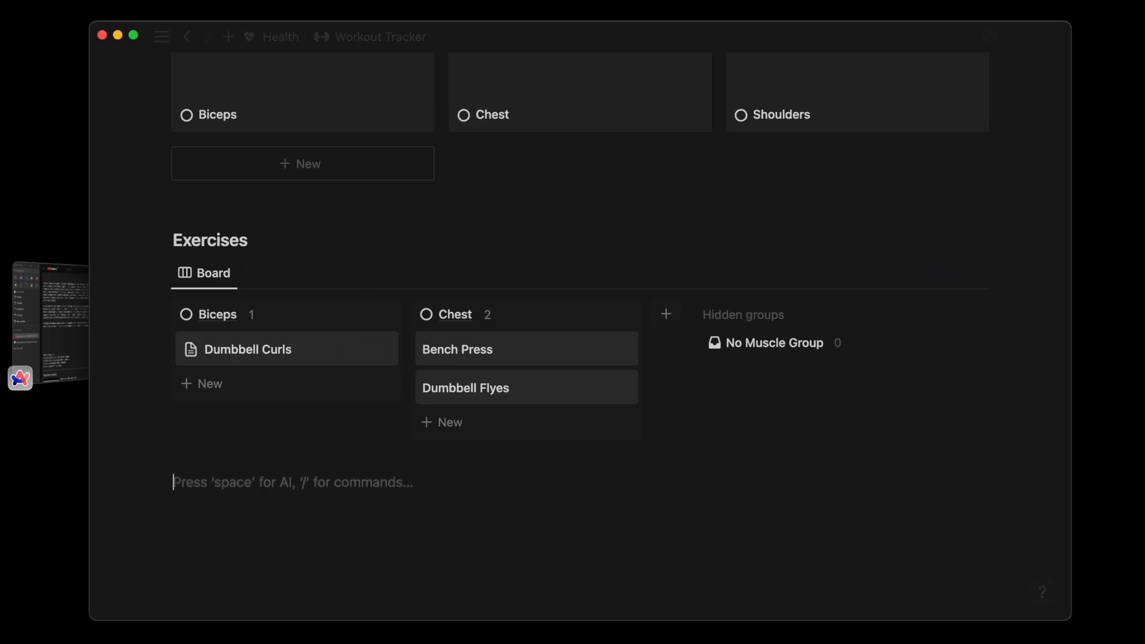
text(Wo)
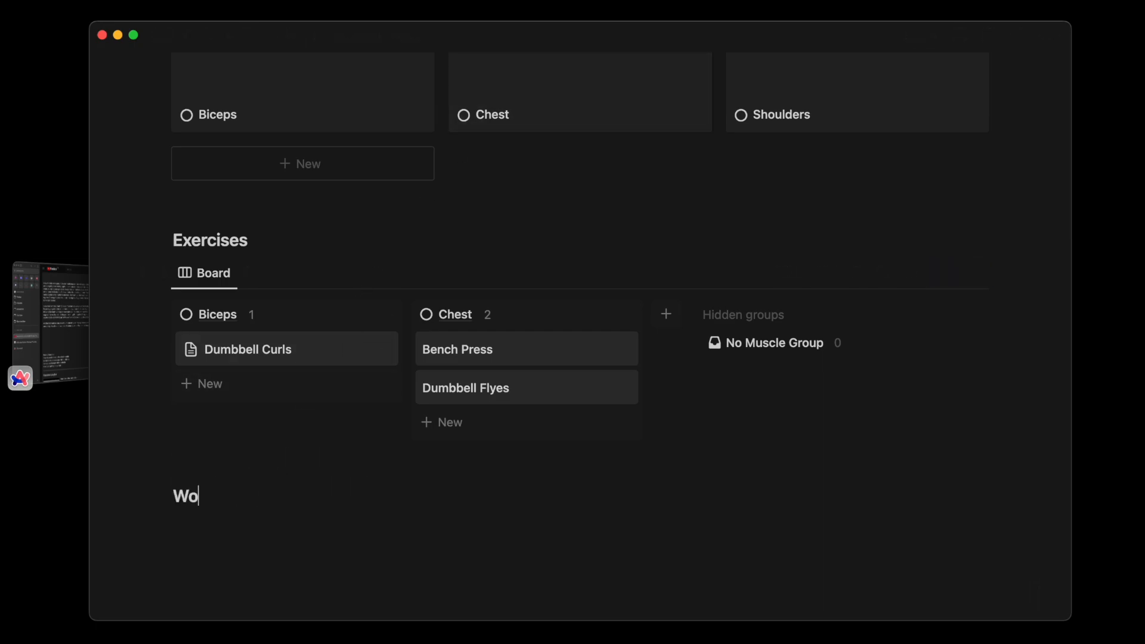
text(/table)
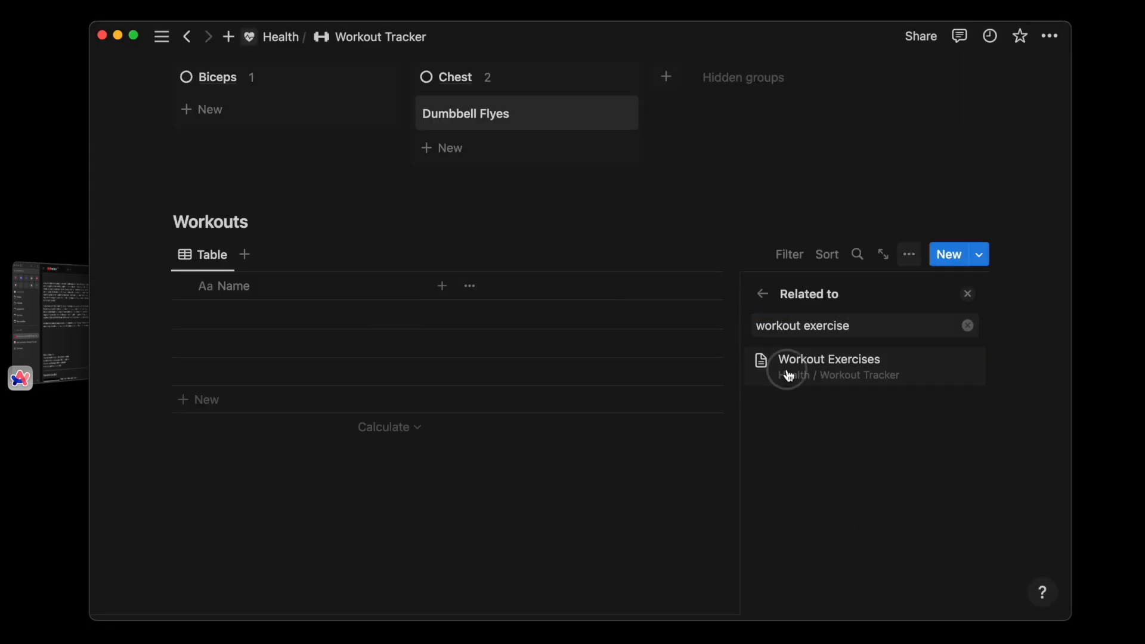
click(829, 359)
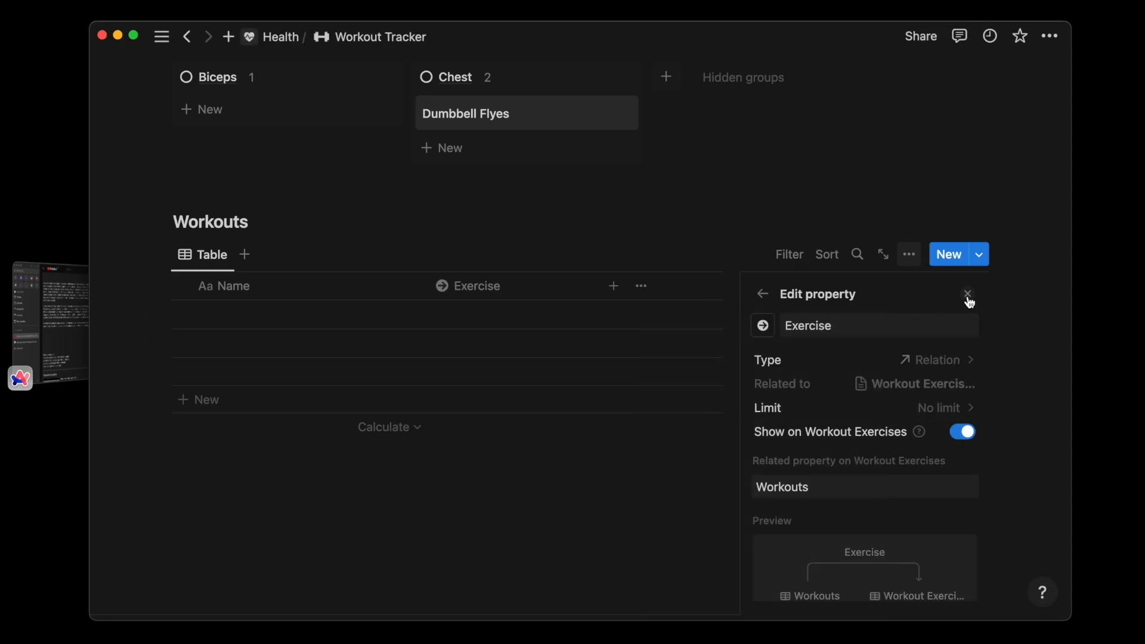
click(969, 295)
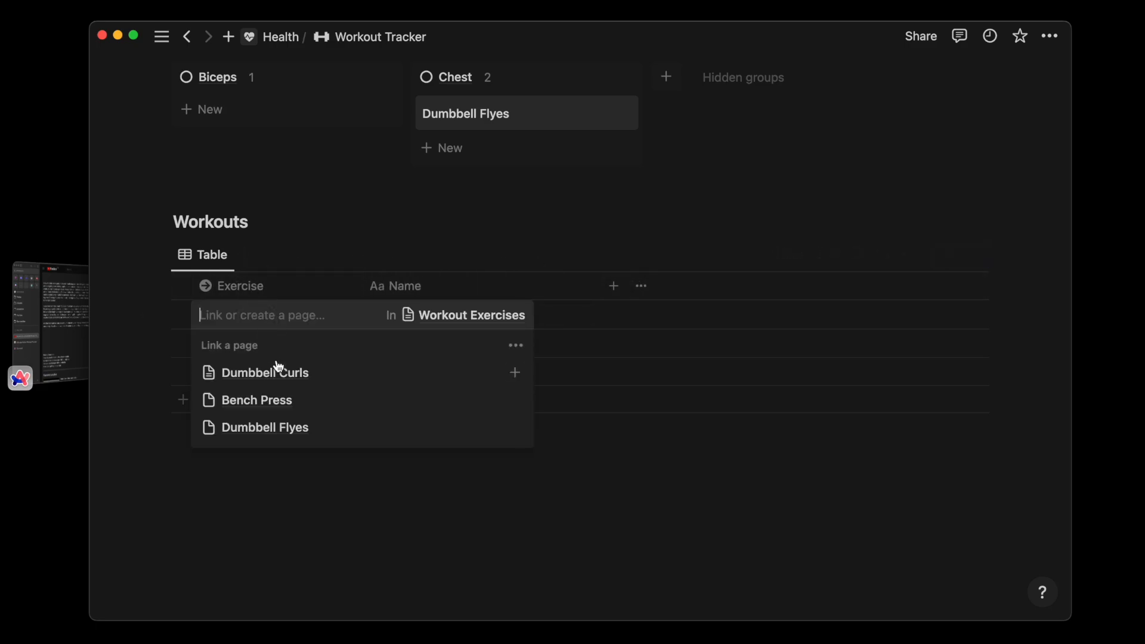
Link Dumbbell Curls and add Sets, Reps and Weight number columns holding 3, 15, 10.
click(265, 372)
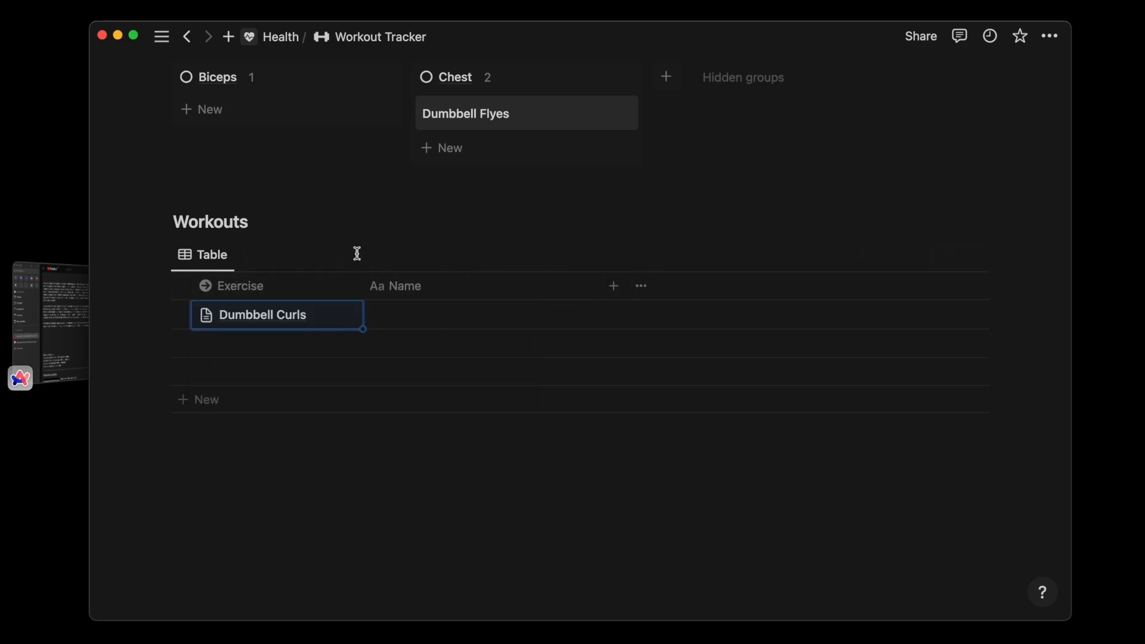
click(401, 286)
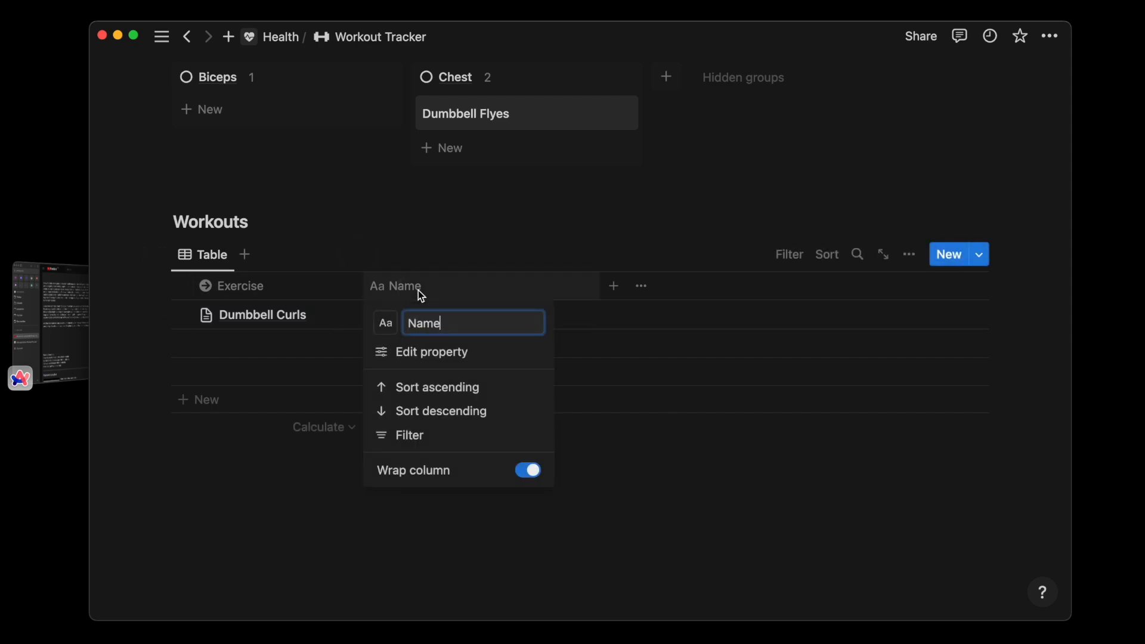
text(Sets)
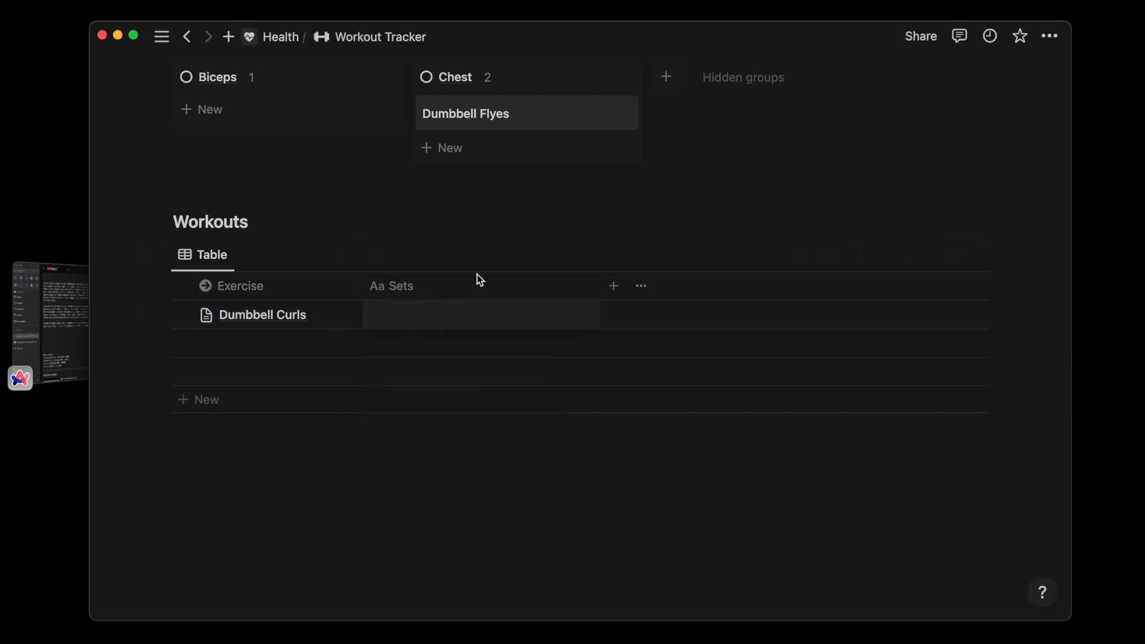
click(613, 286)
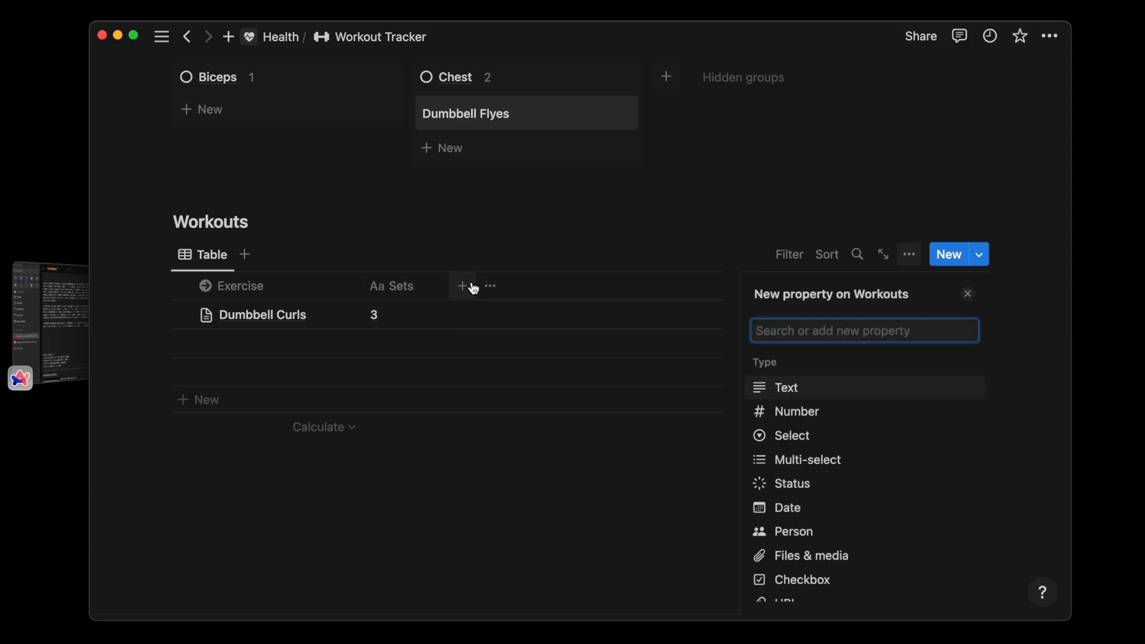
text(Reps)
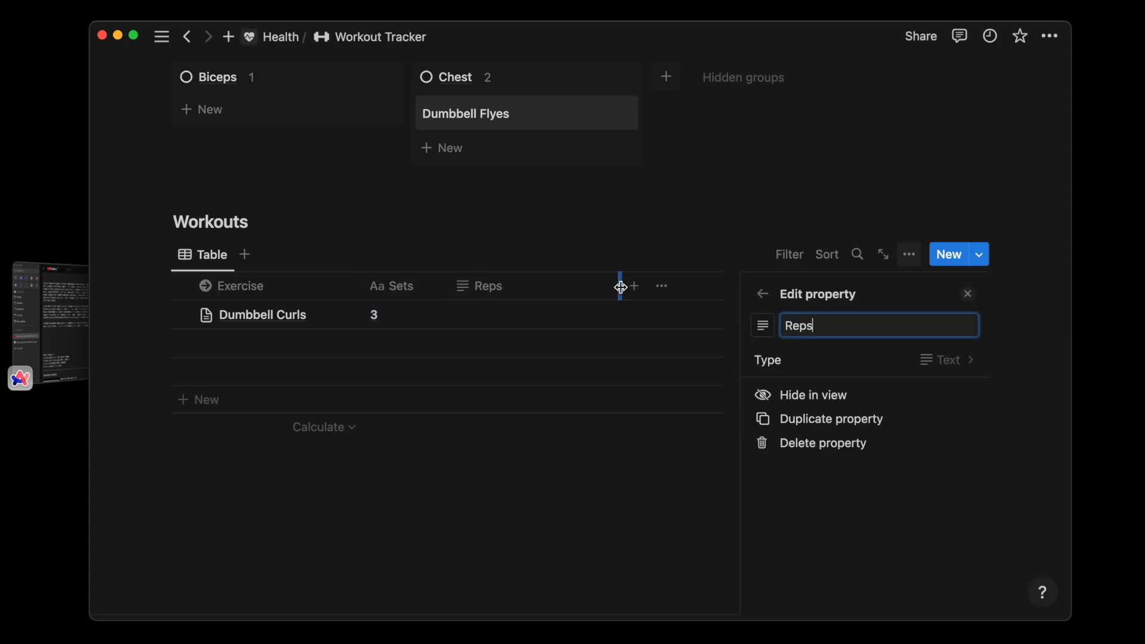
click(549, 285)
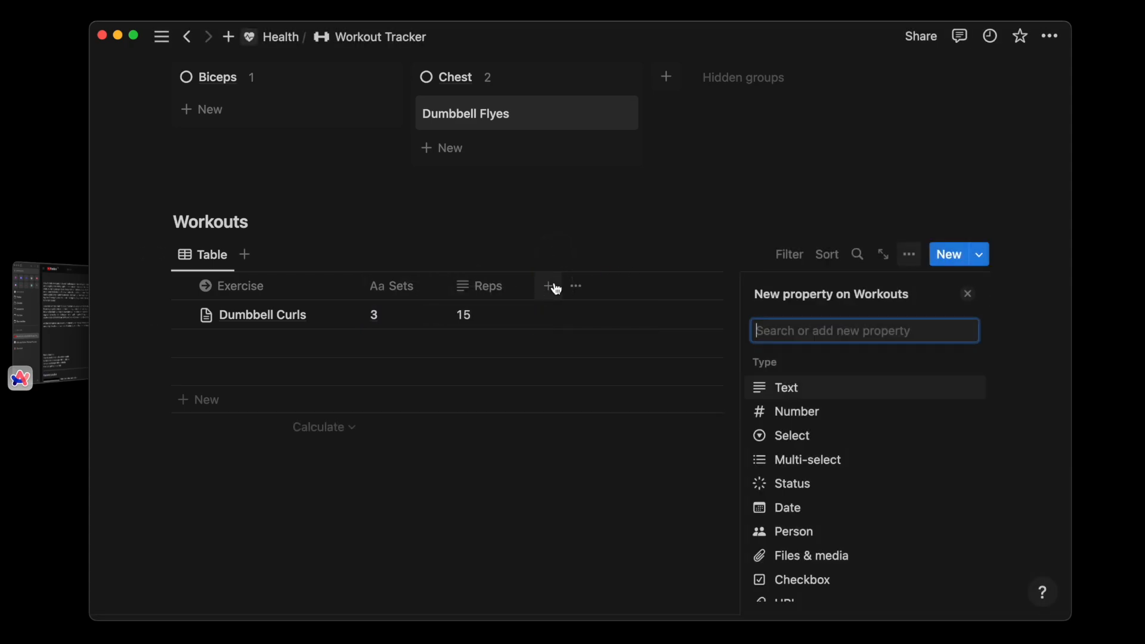
text(Weight)
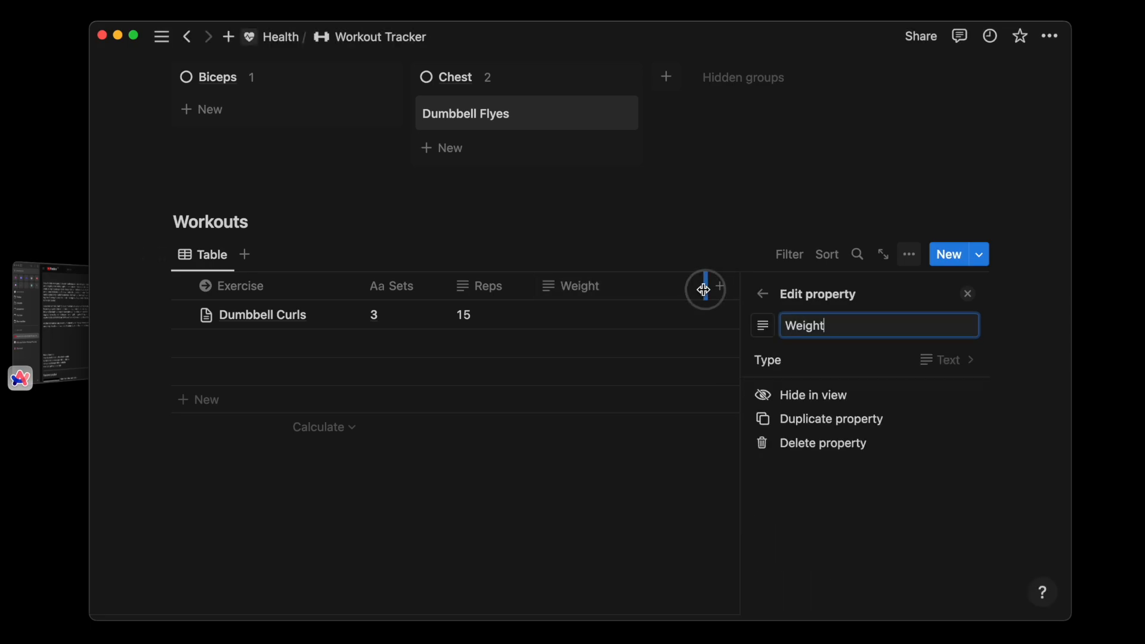
text(10)
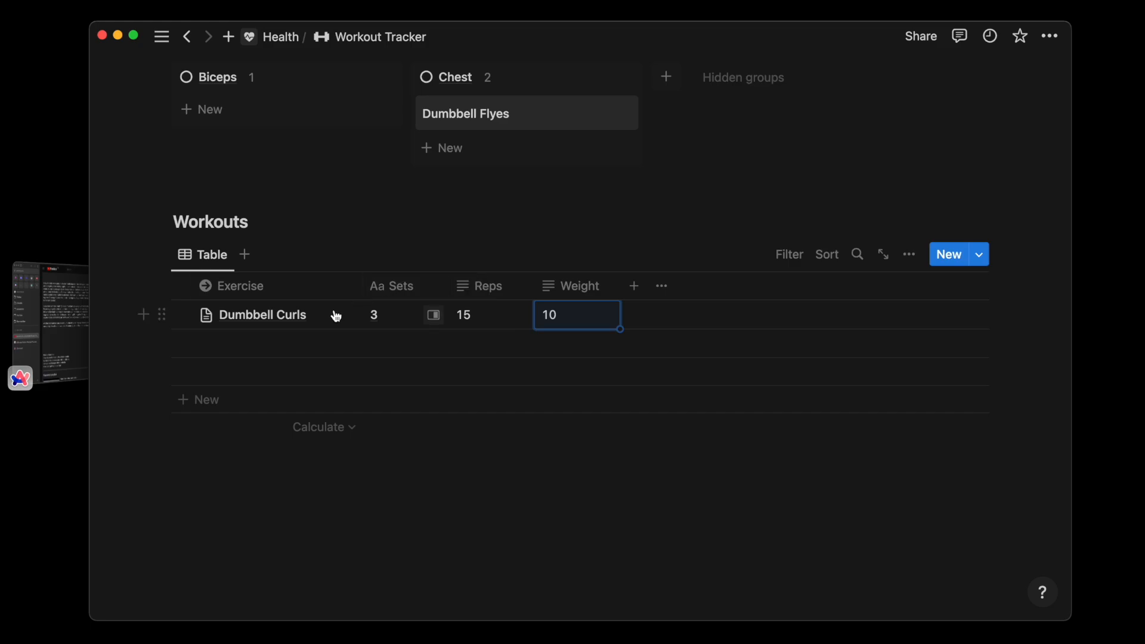
click(488, 285)
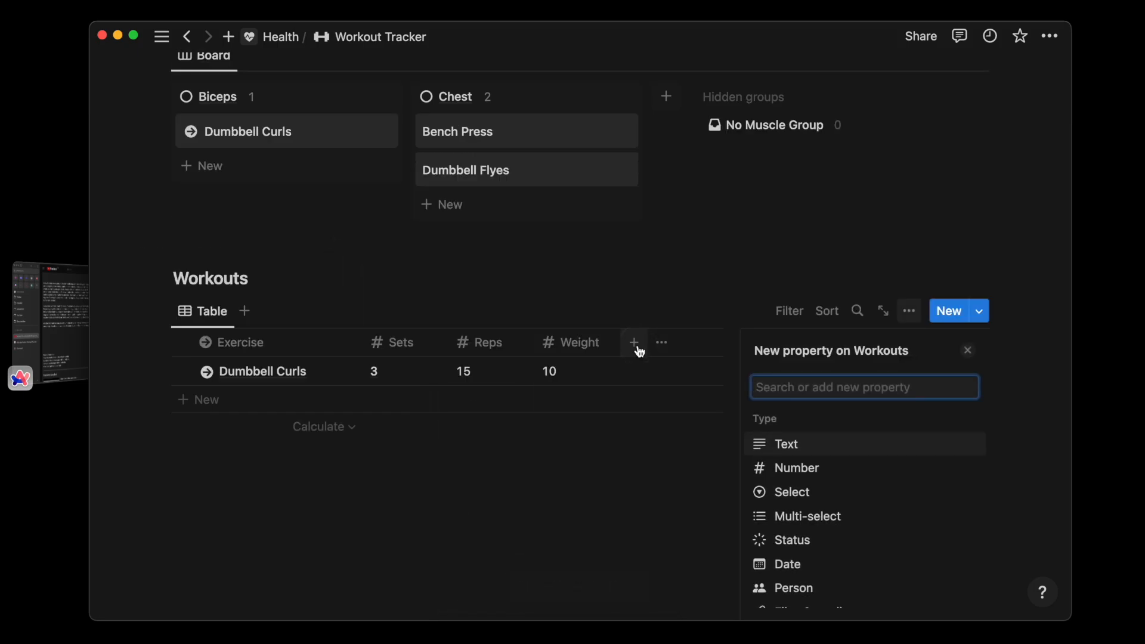
Add a checkbox column and a relation to the Workout Schedule database.
click(785, 443)
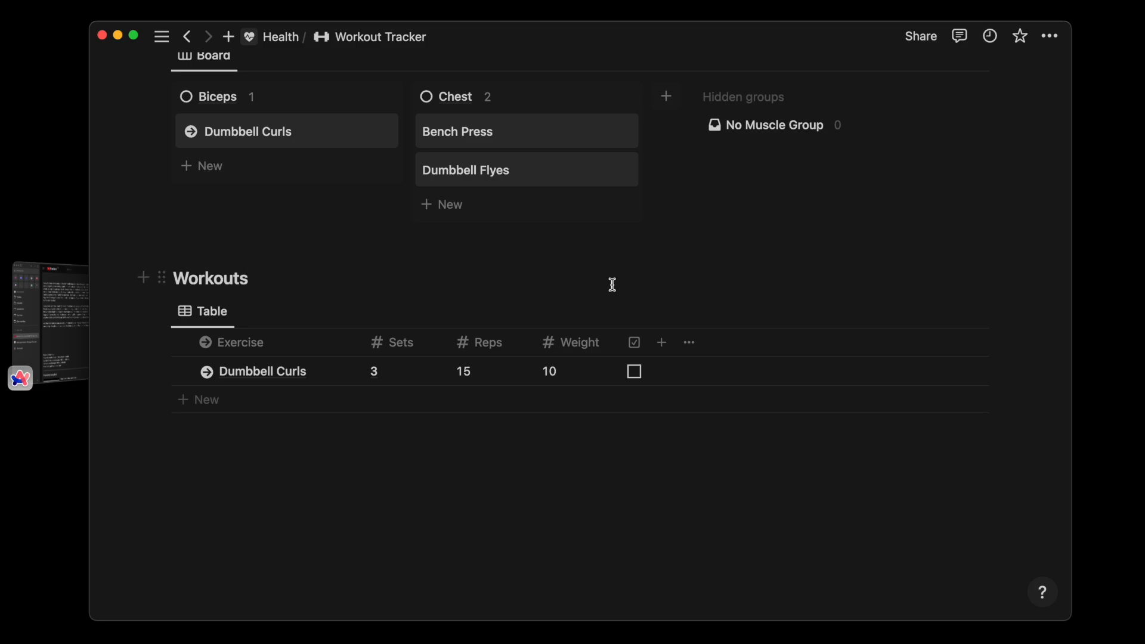
text(work)
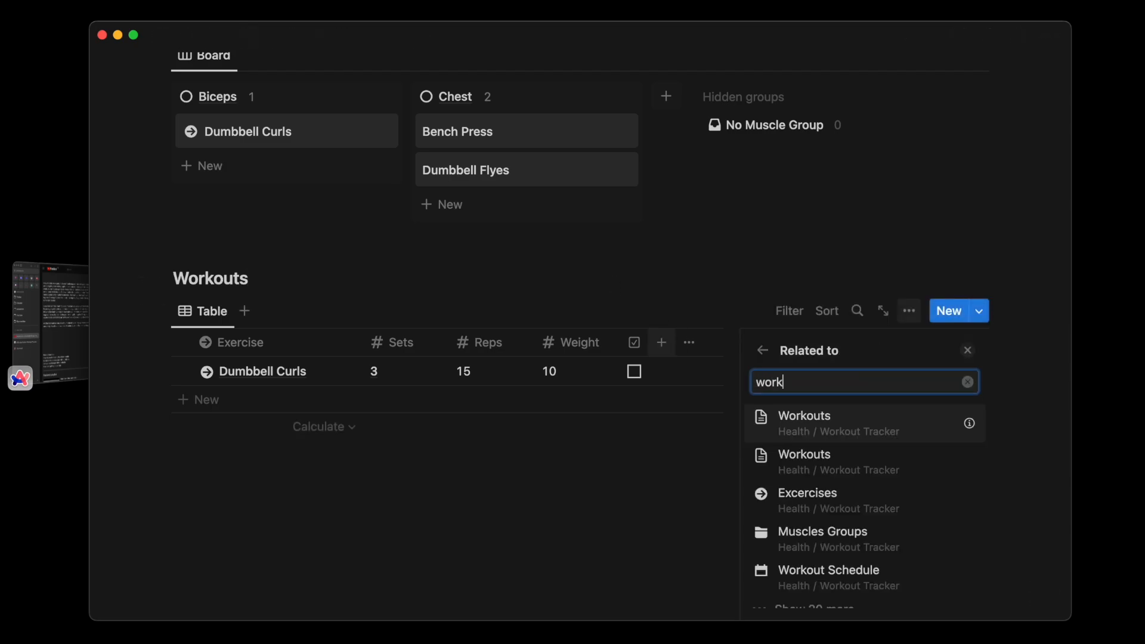
click(828, 569)
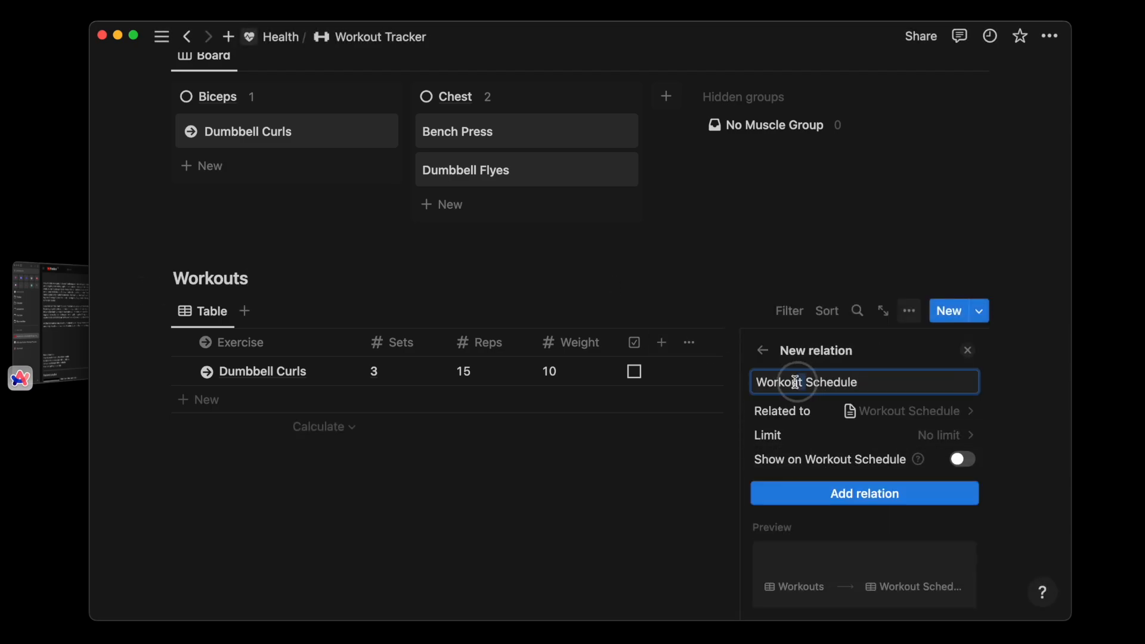
click(961, 459)
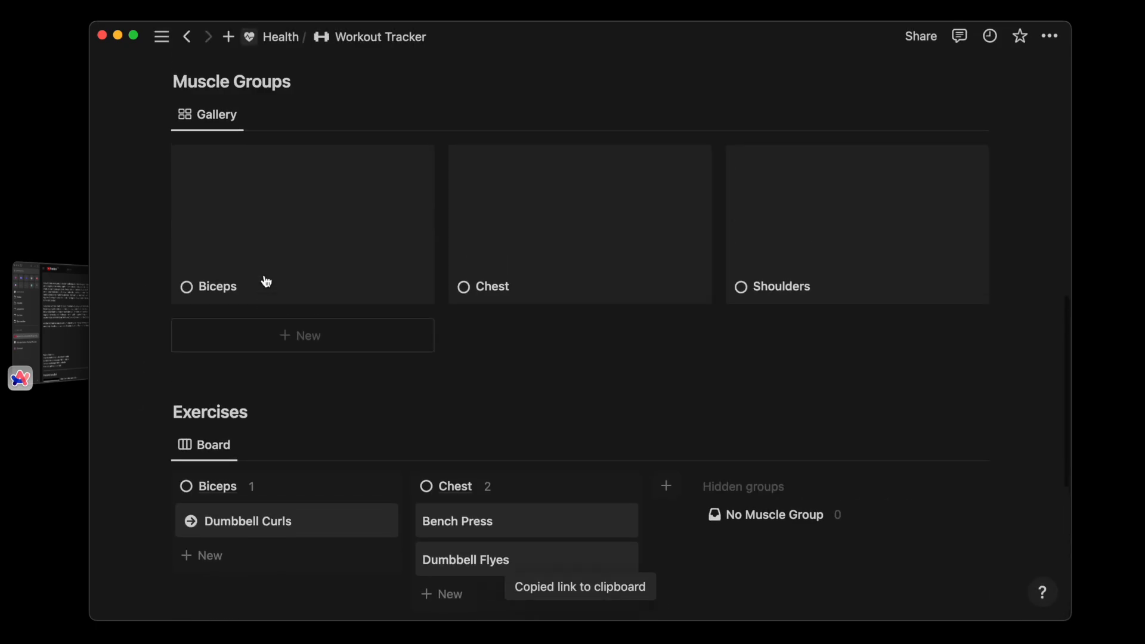
Create a new Workout Schedule template titled 'New Schedule'.
click(980, 193)
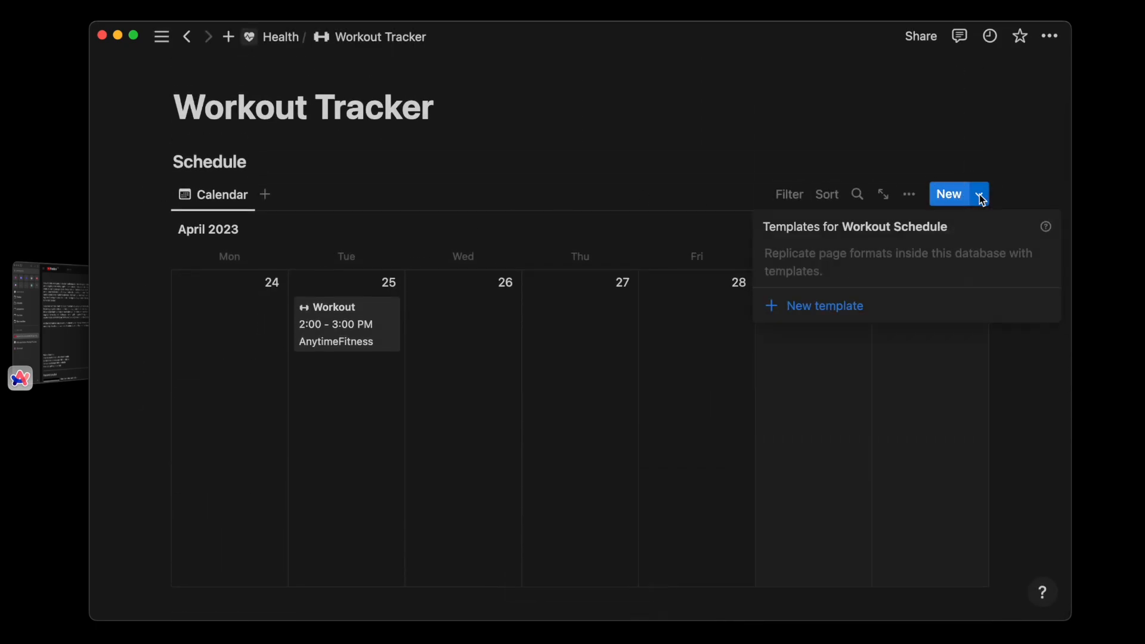
click(824, 305)
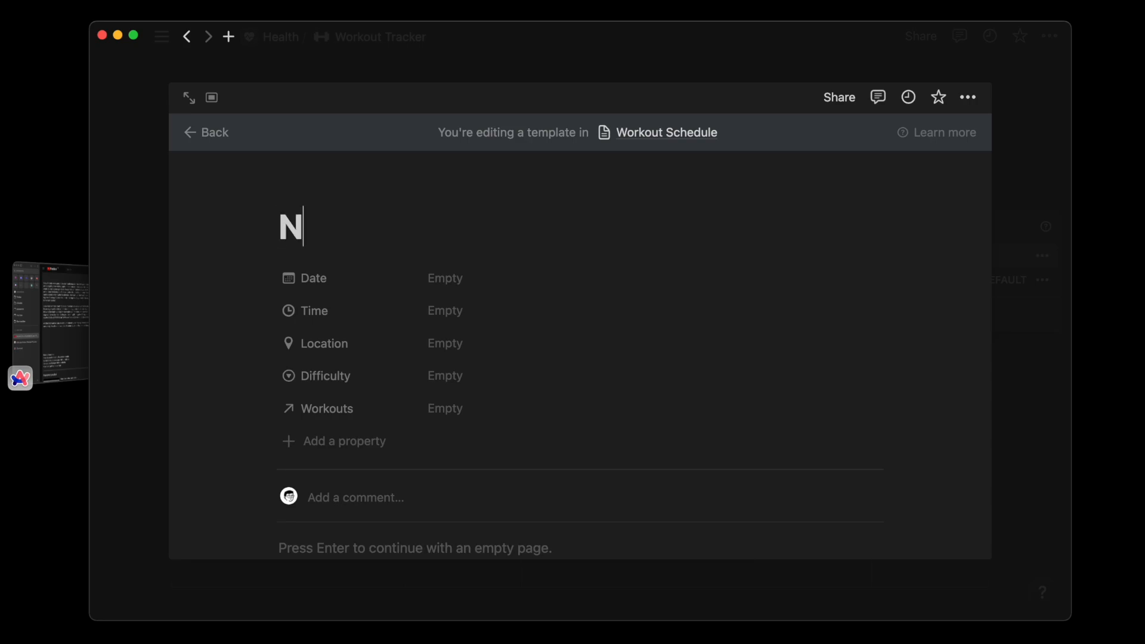
text(ew Schedule)
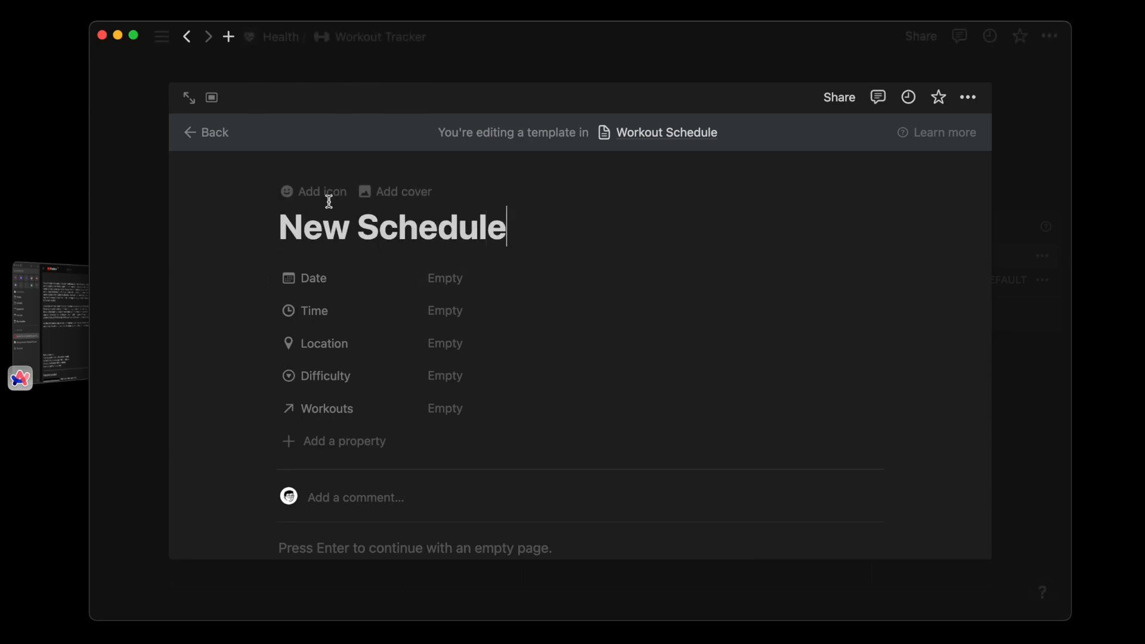
click(325, 408)
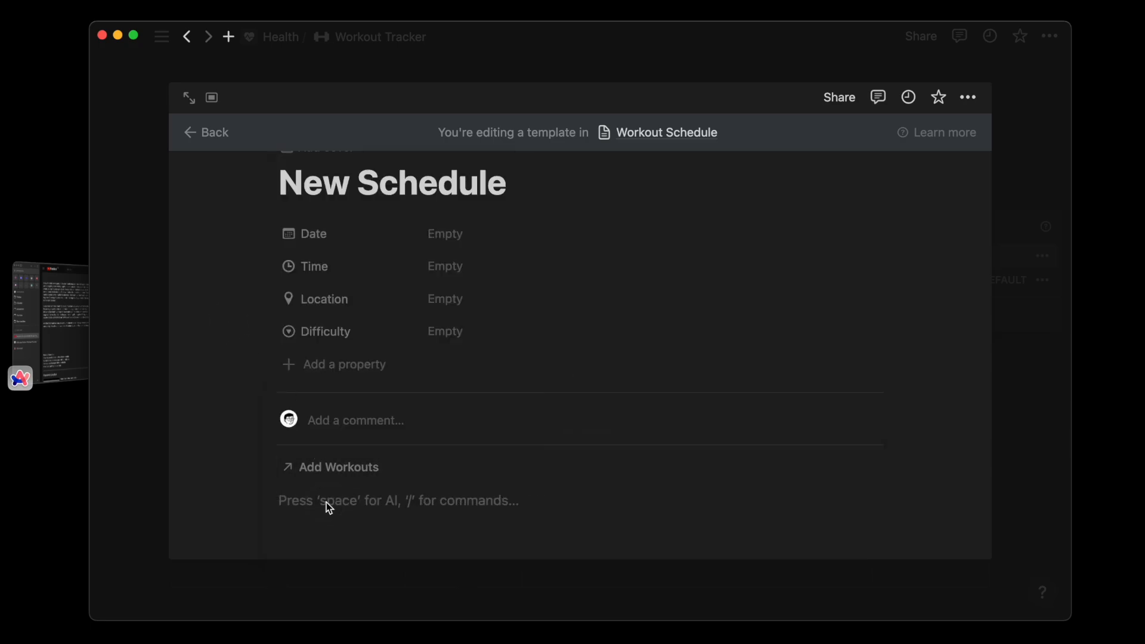
Add the linked Workouts table view with its schedule filter saved for everyone, then return.
click(871, 325)
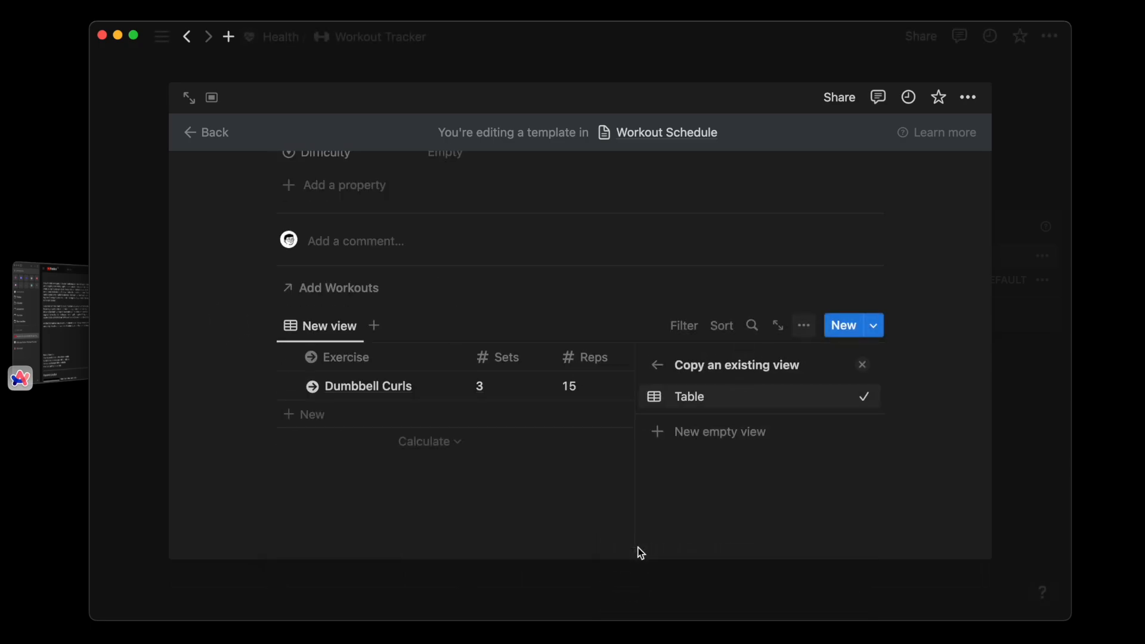
click(687, 397)
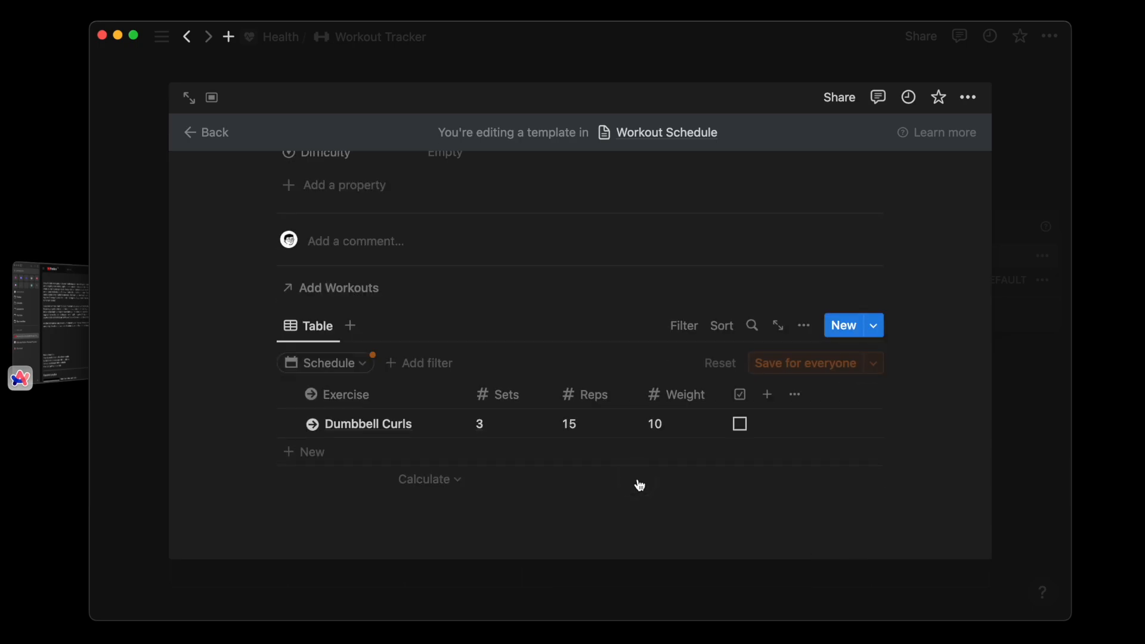
click(806, 363)
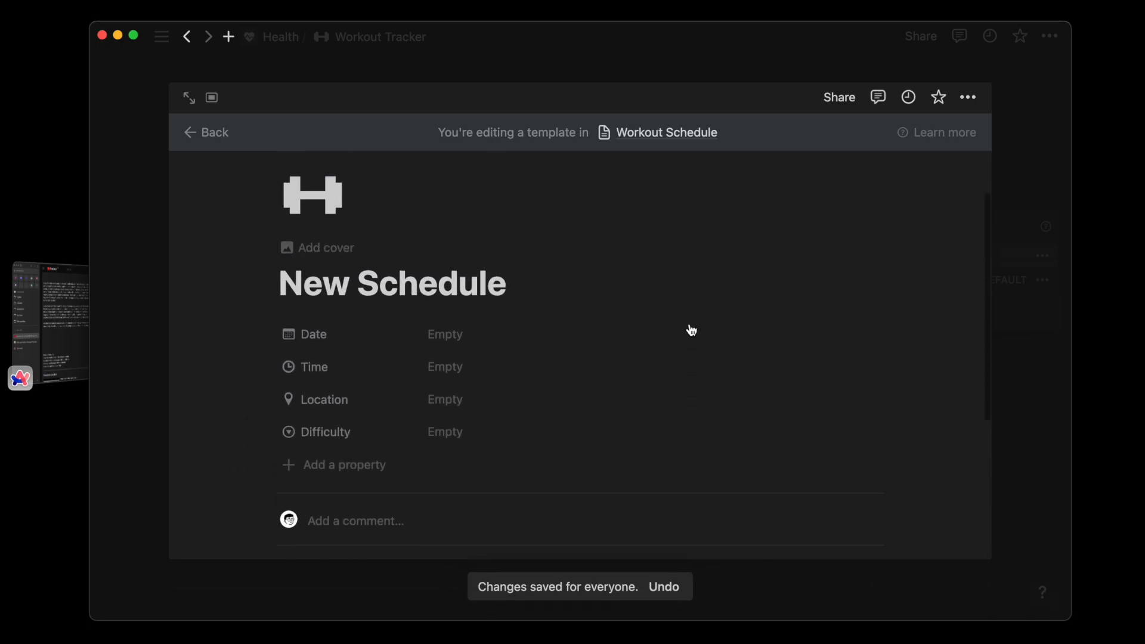
click(969, 97)
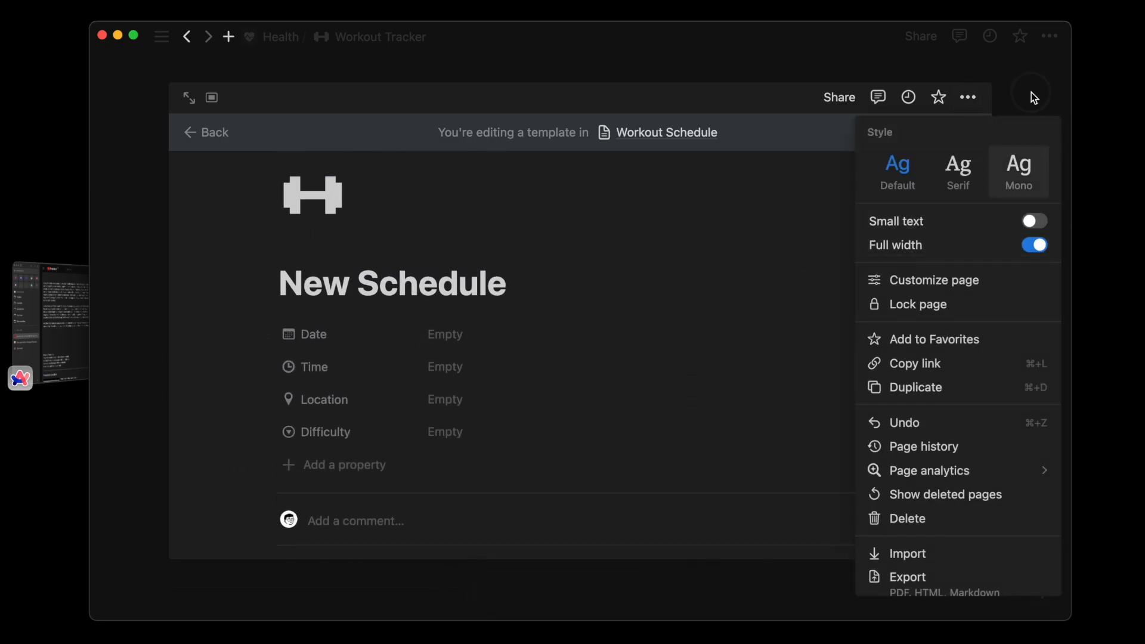
click(205, 133)
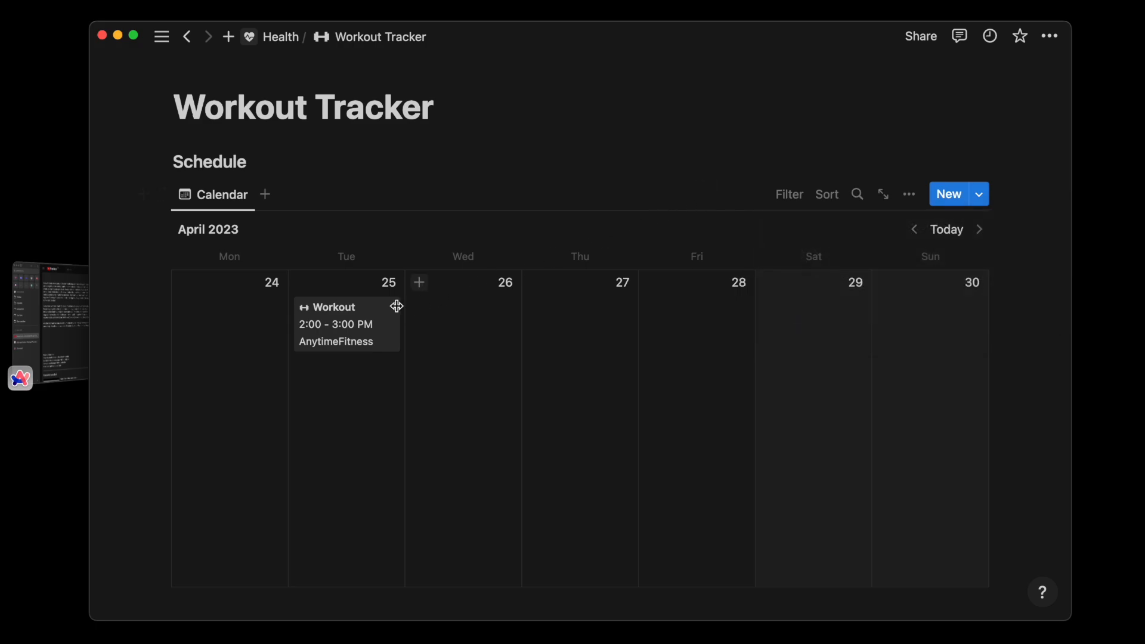
In the April 25 workout entry, link an exercise page to a new Workouts row.
click(336, 307)
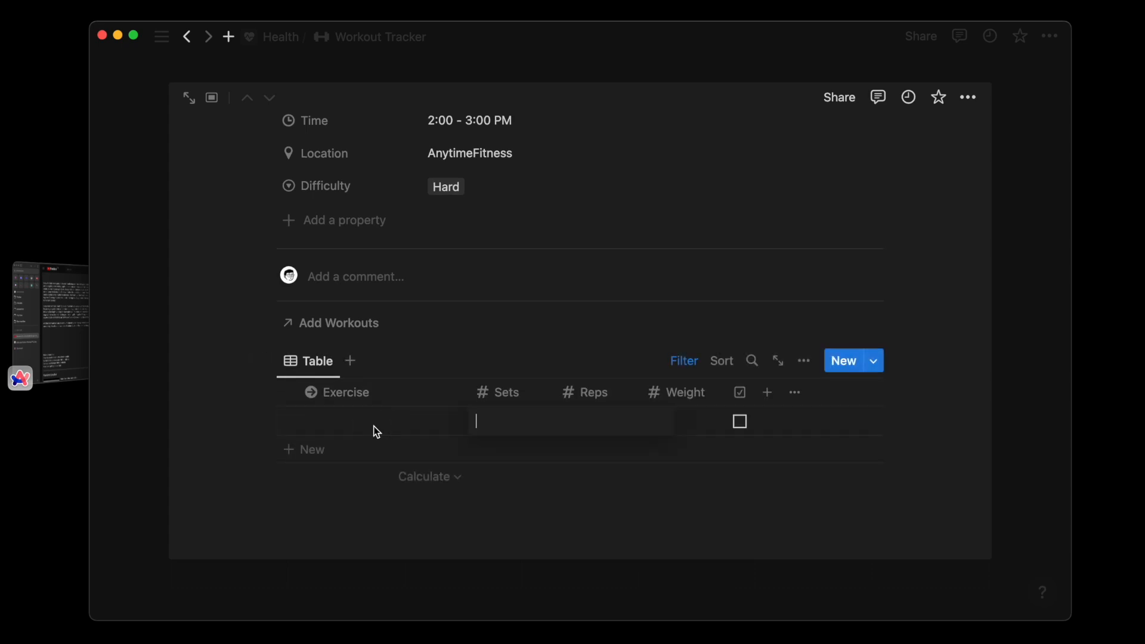
click(373, 422)
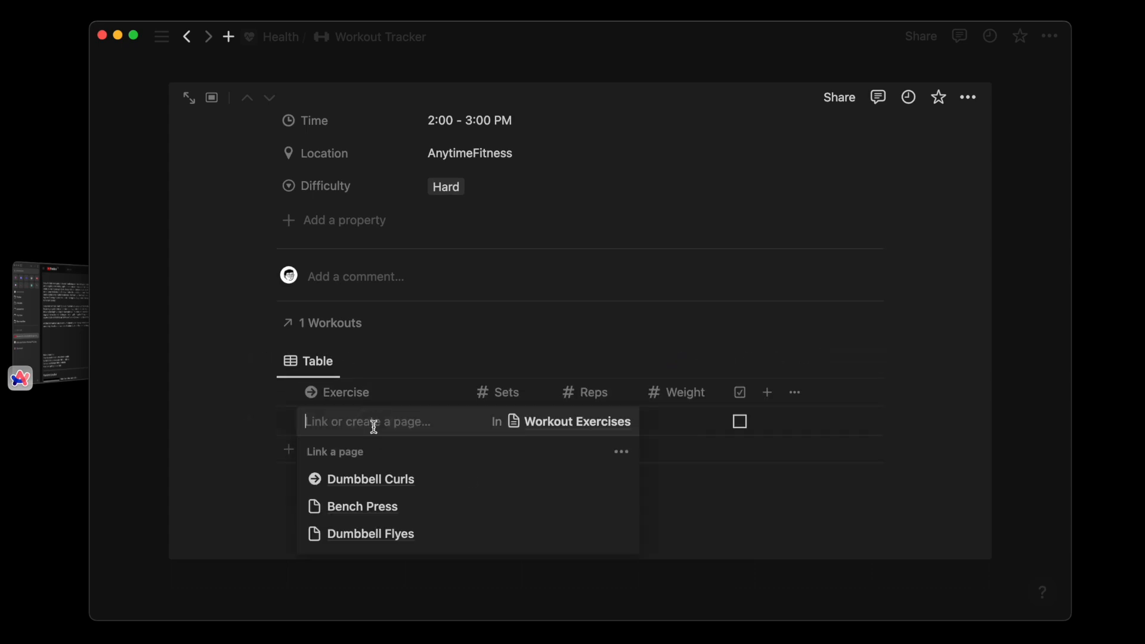
click(361, 507)
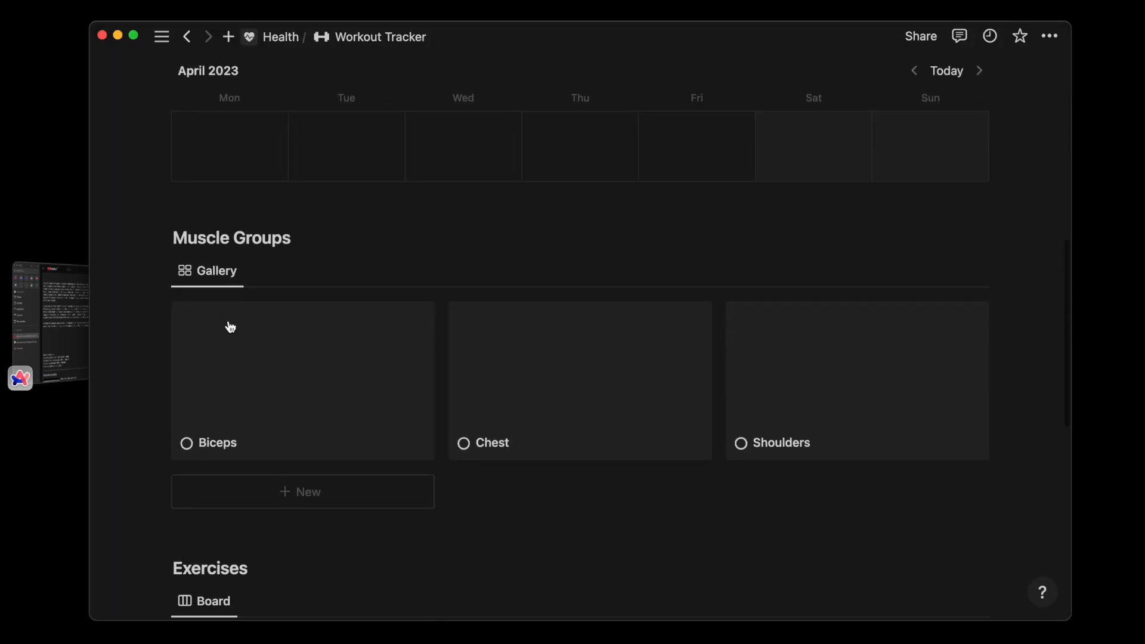
Sort the Workouts table by Date ascending and save the sort for everyone.
scroll(down, 3)
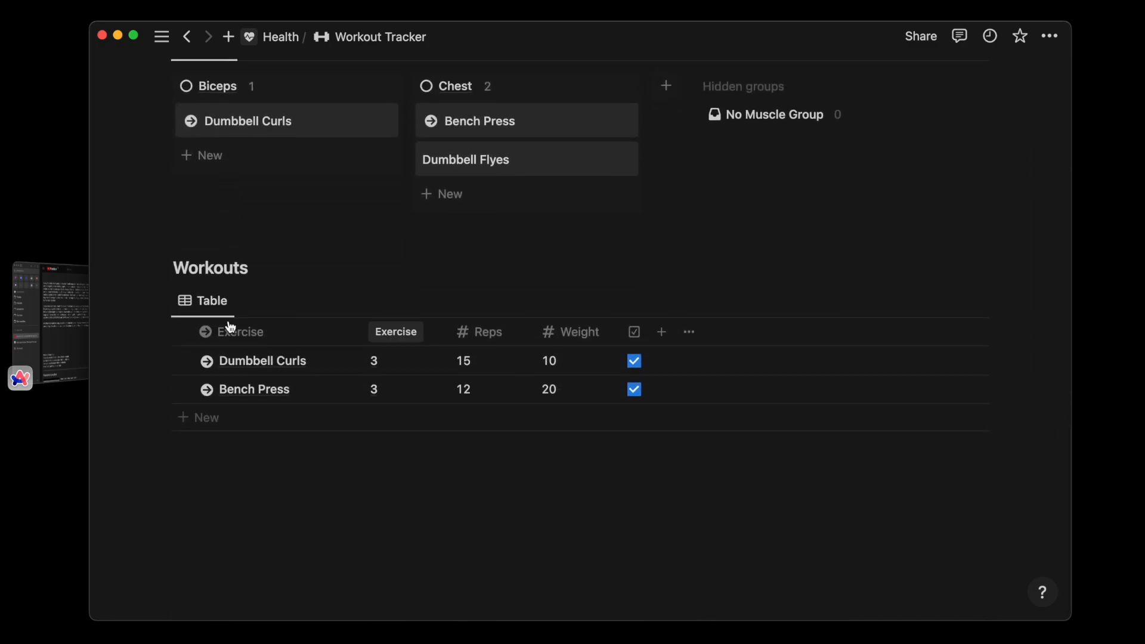
click(661, 332)
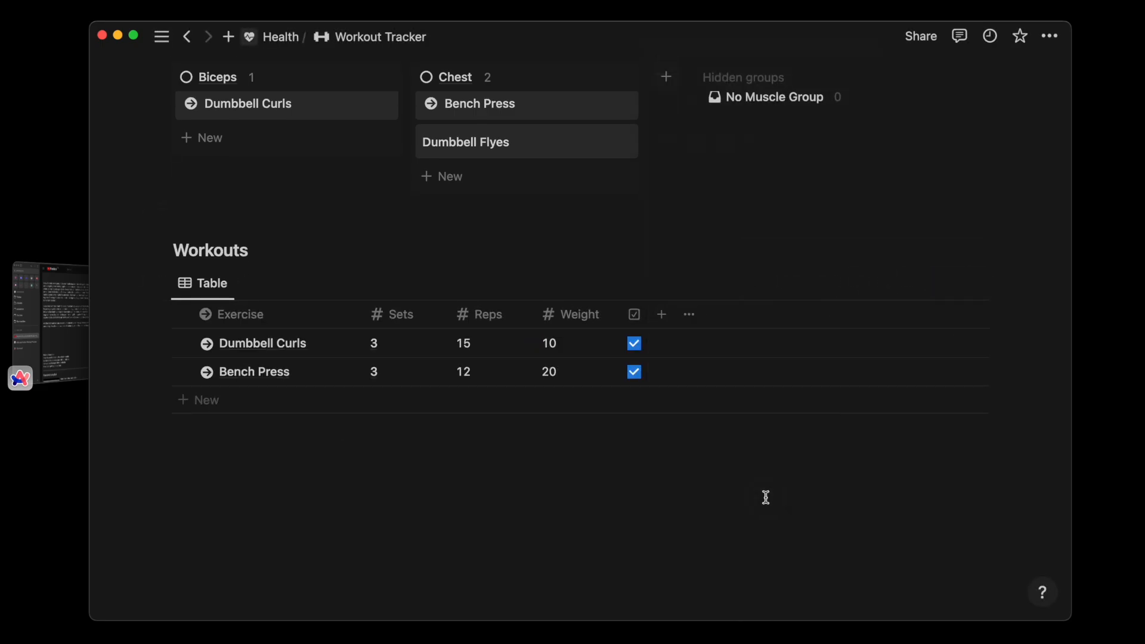
click(827, 283)
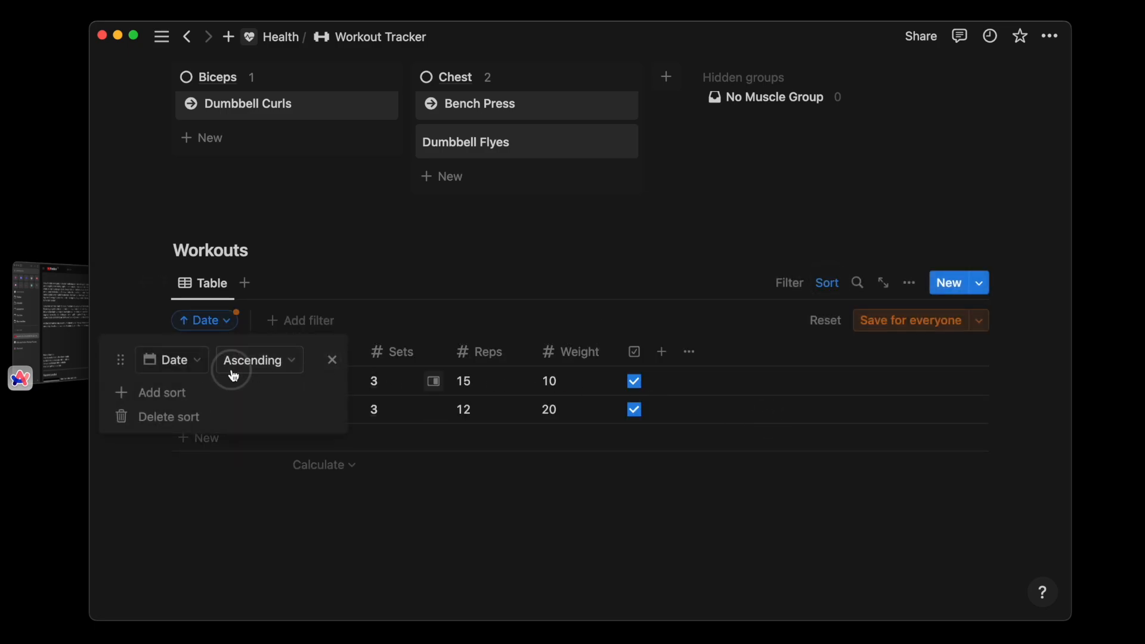
click(910, 319)
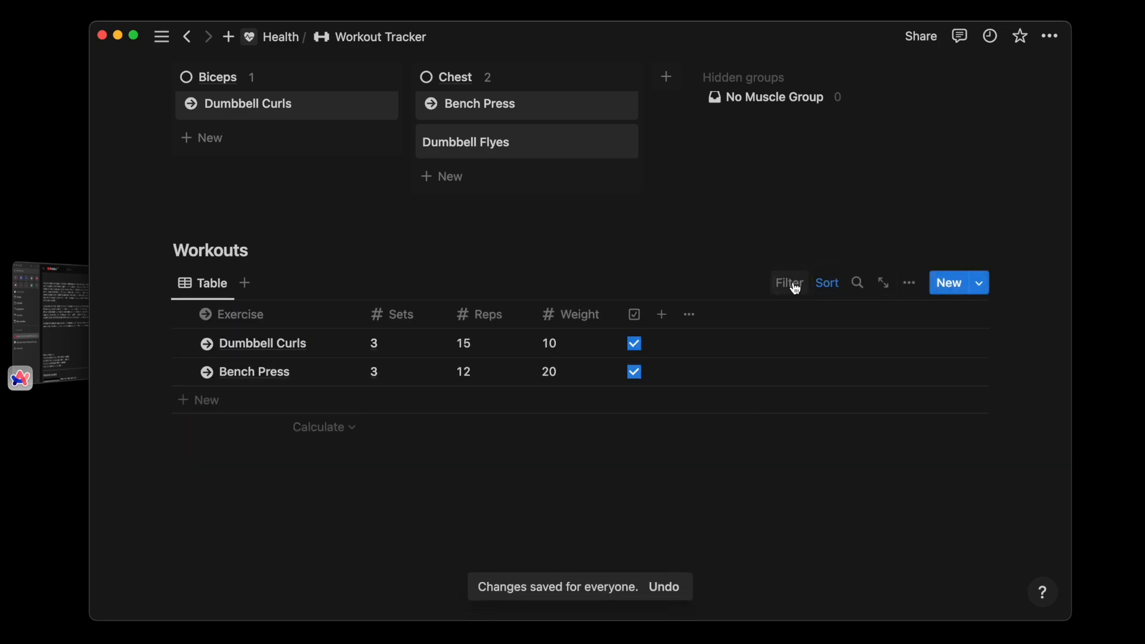